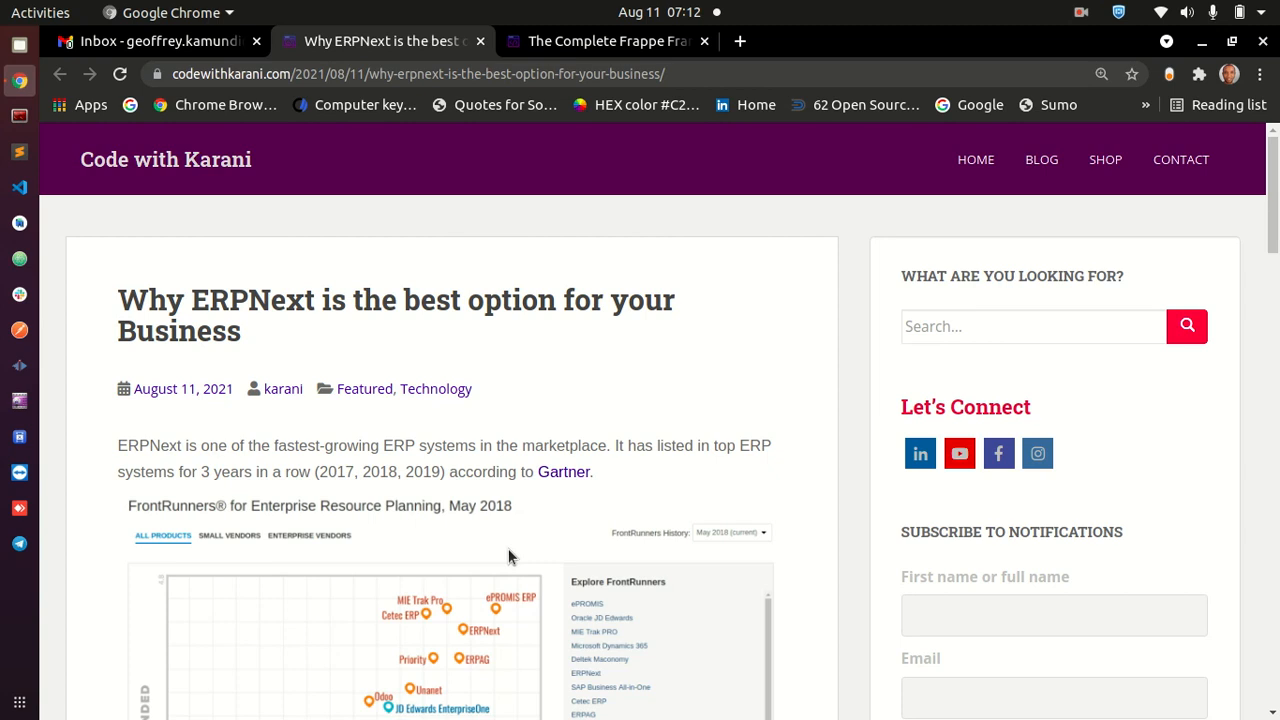
{"action": "mouse_move", "coordinate": [450, 521]}
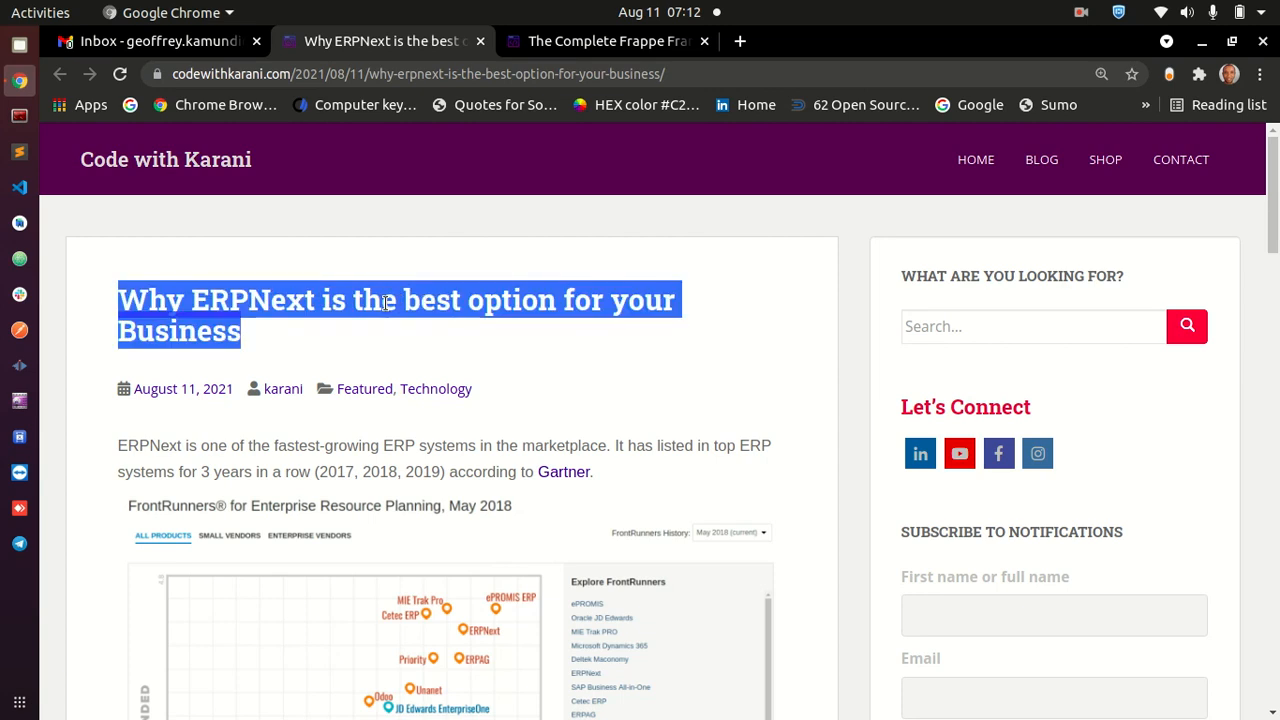
Read the top of the ERPNext article, briefly highlighting 'ERPNext' in its title.
{"action": "left_click", "coordinate": [559, 330]}
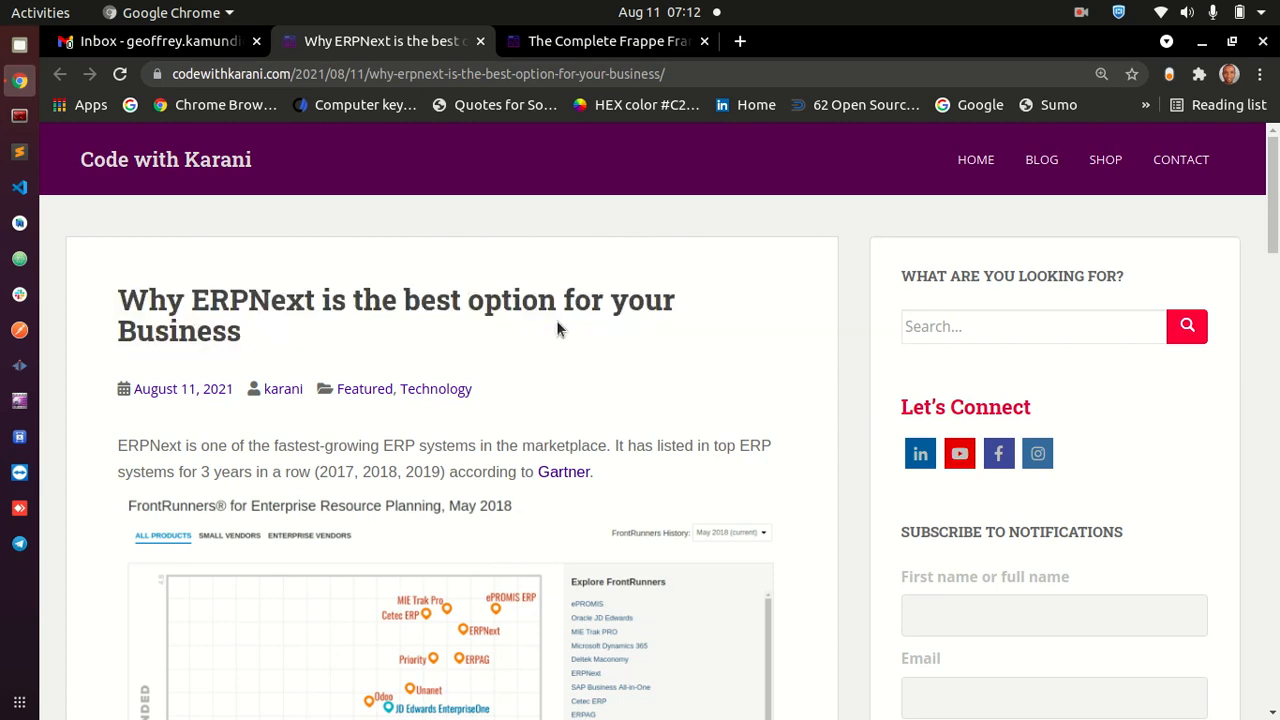
{"action": "mouse_move", "coordinate": [497, 315]}
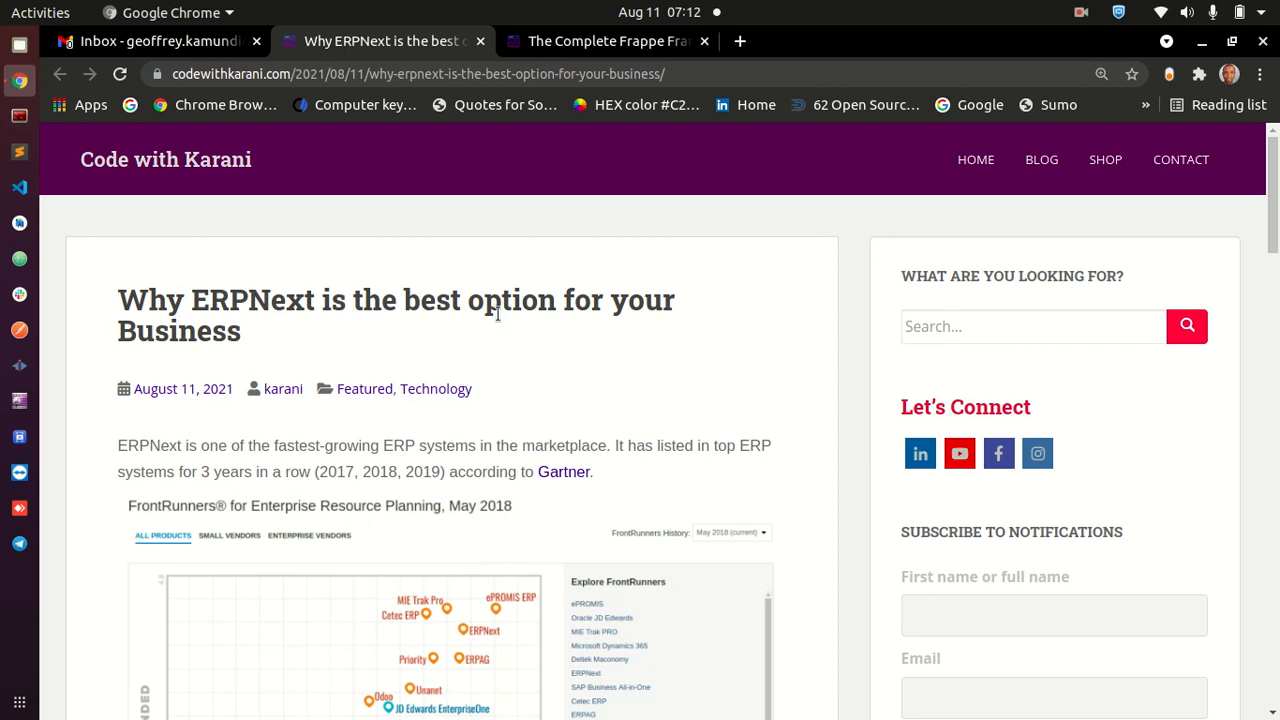
{"action": "scroll", "scroll_direction": "down", "scroll_amount": 3}
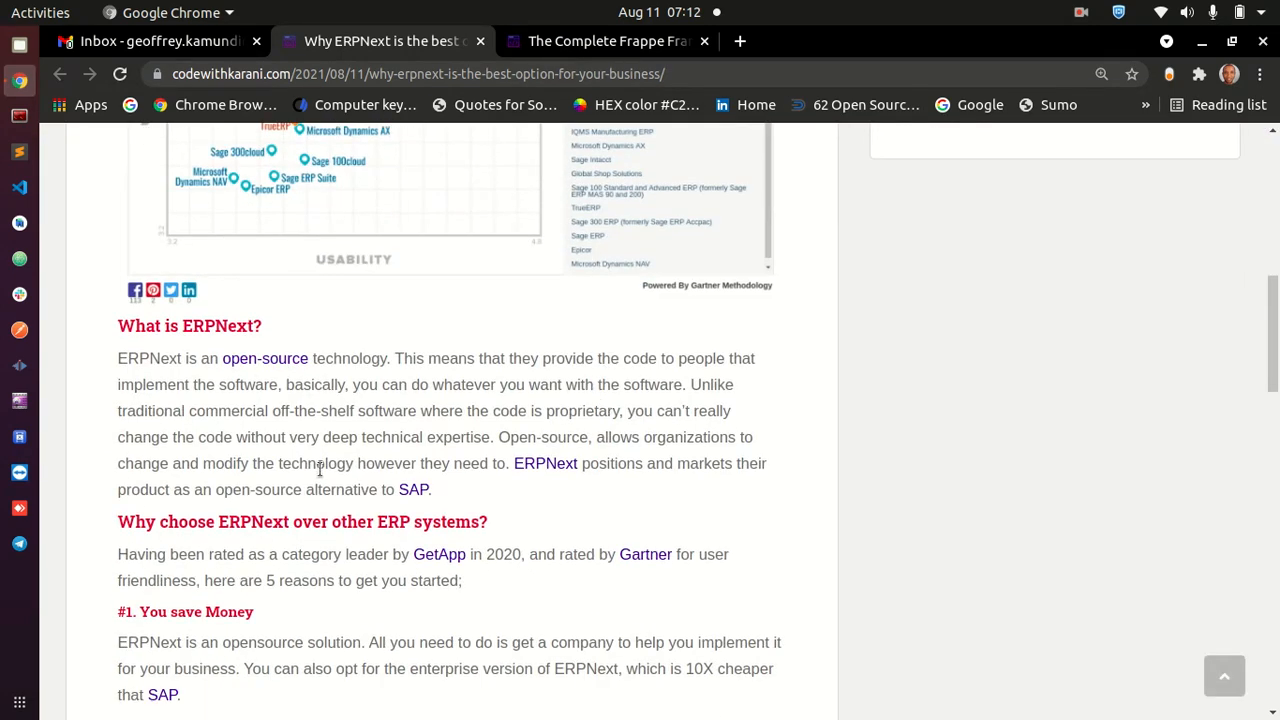
{"action": "scroll", "scroll_direction": "down", "scroll_amount": 3}
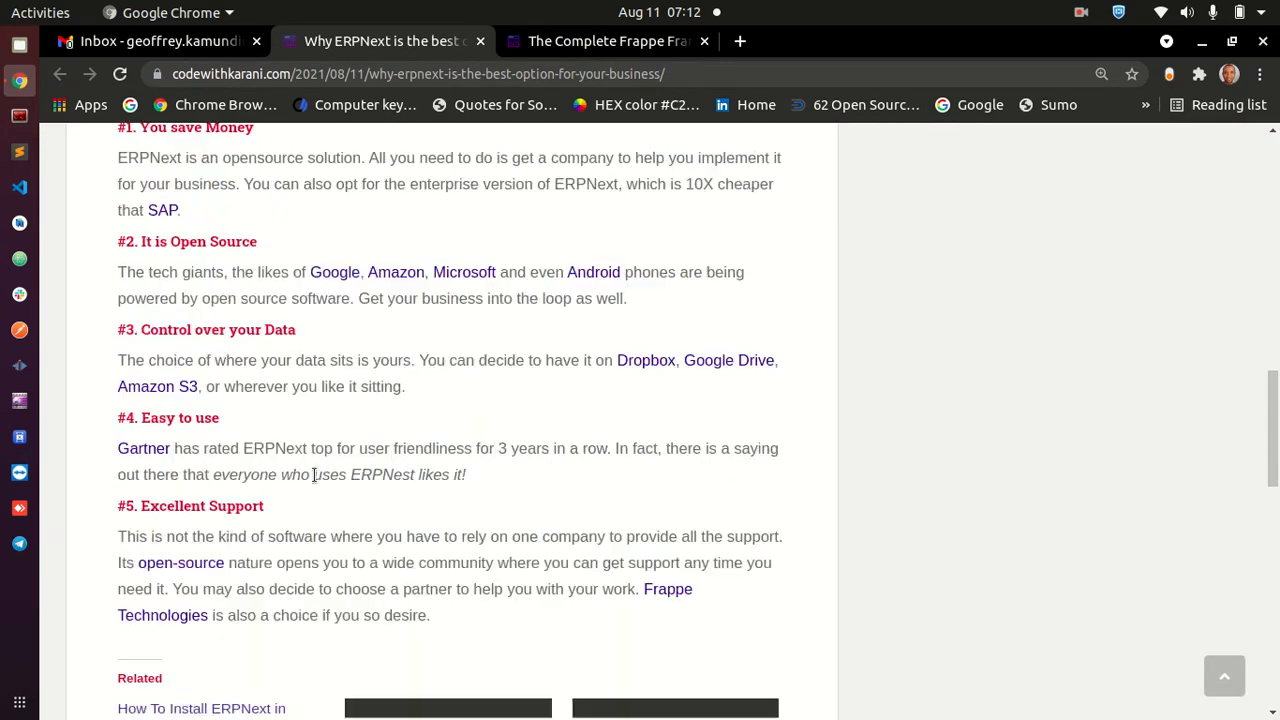
{"action": "scroll", "scroll_direction": "up", "scroll_amount": 3}
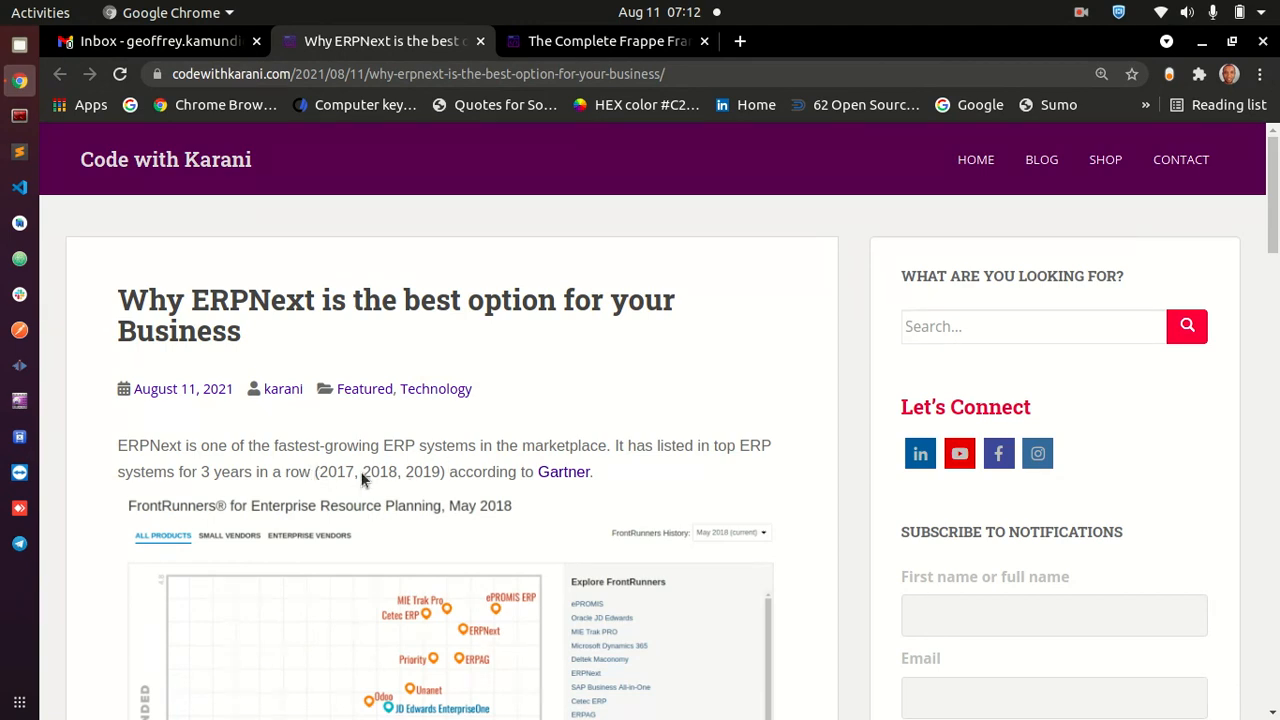
{"action": "mouse_move", "coordinate": [178, 189]}
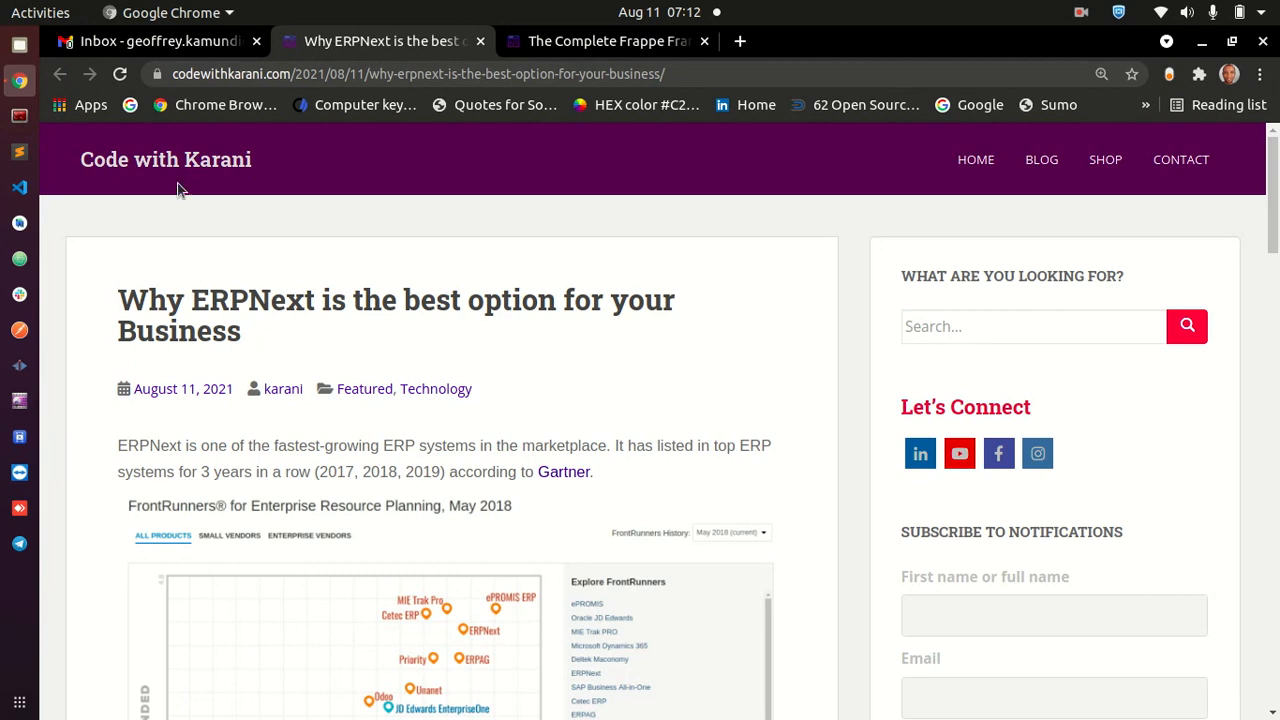
{"action": "mouse_move", "coordinate": [238, 193]}
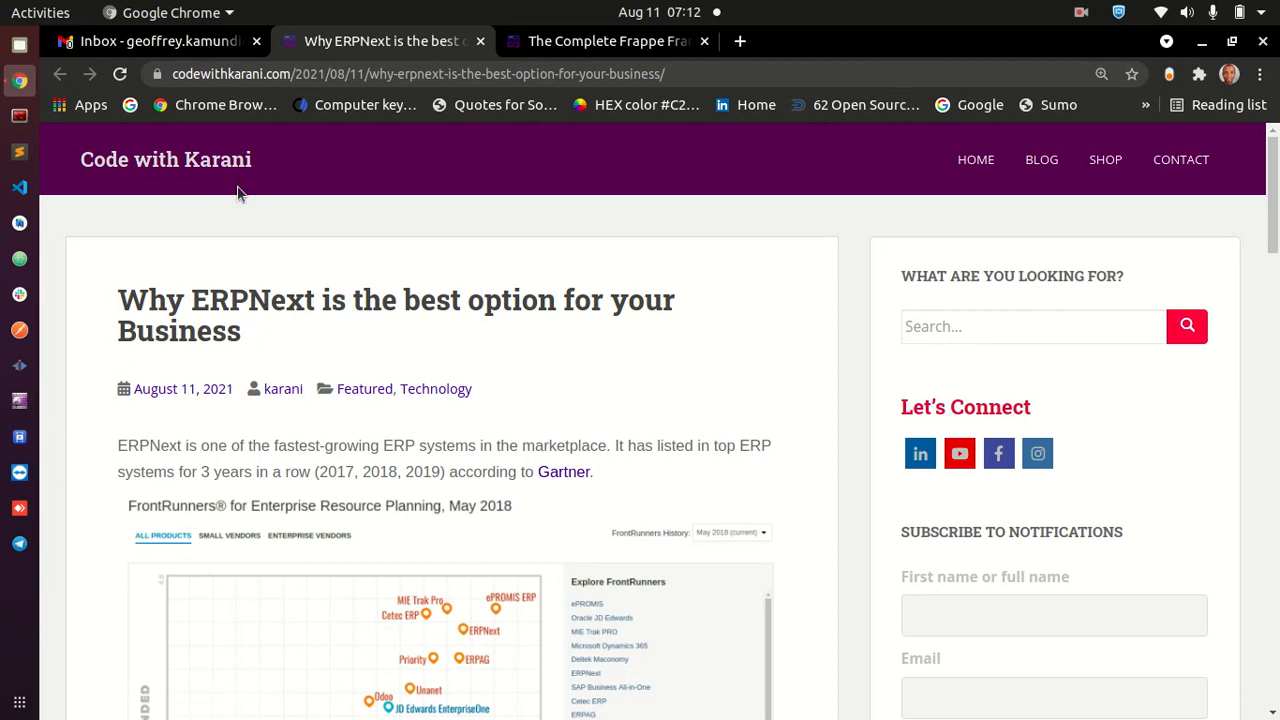
{"action": "double_click", "coordinate": [252, 300]}
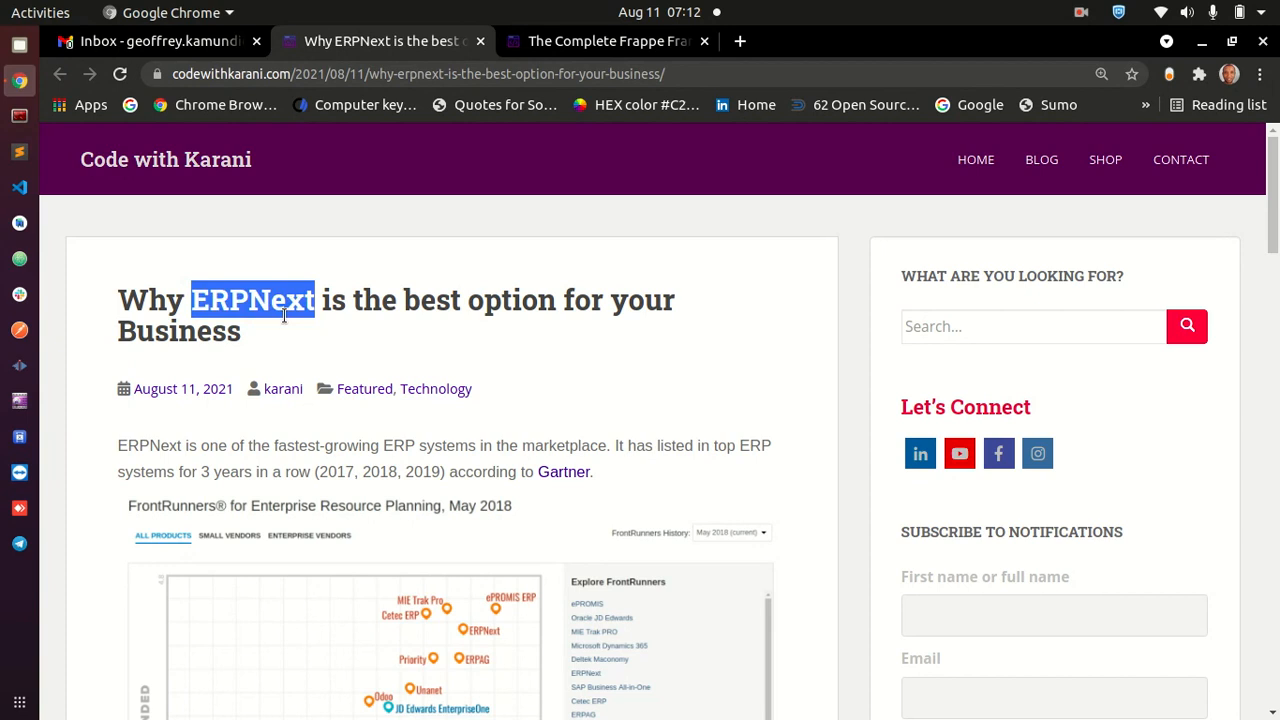
{"action": "left_click", "coordinate": [240, 296]}
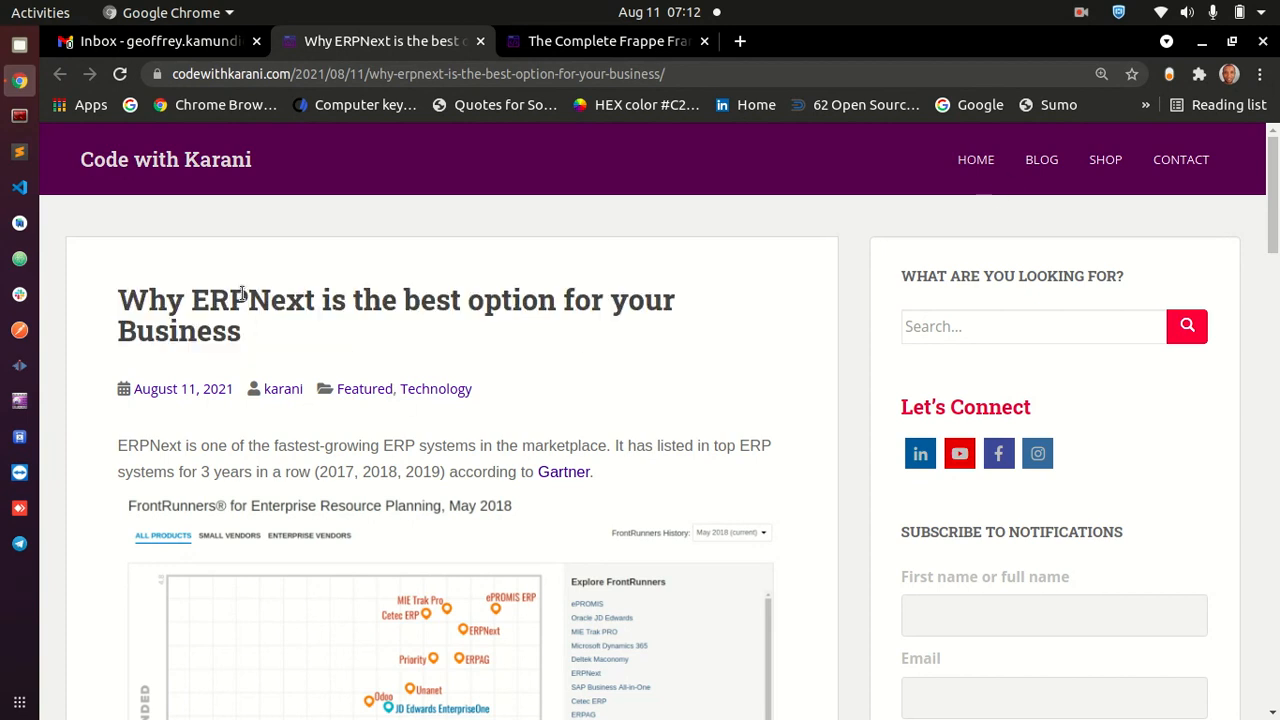
{"action": "mouse_move", "coordinate": [403, 471]}
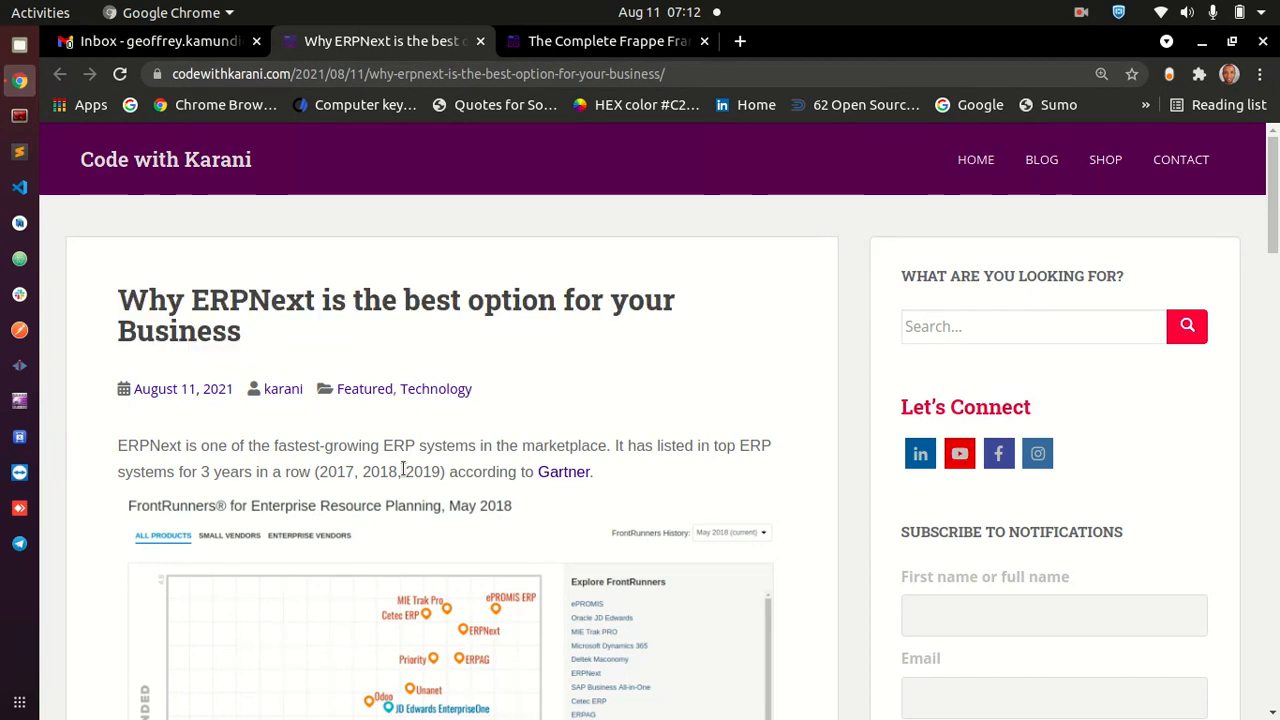
{"action": "mouse_move", "coordinate": [448, 515]}
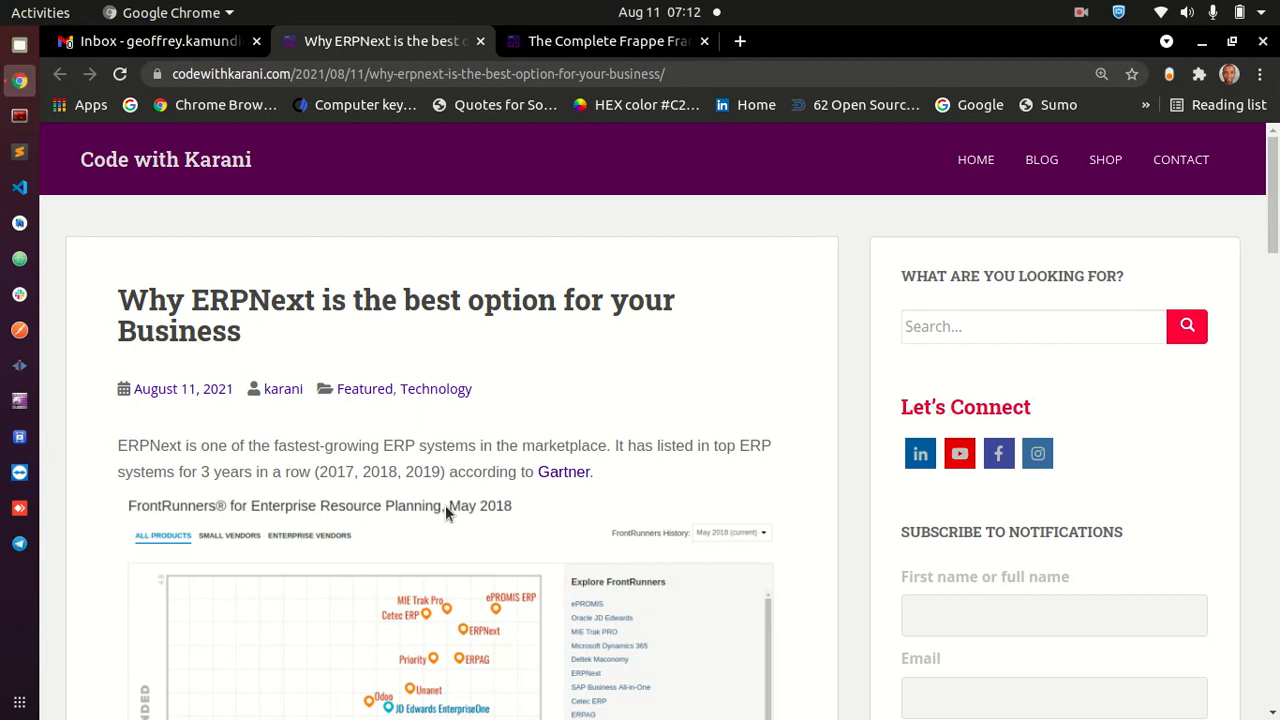
{"action": "mouse_move", "coordinate": [422, 463]}
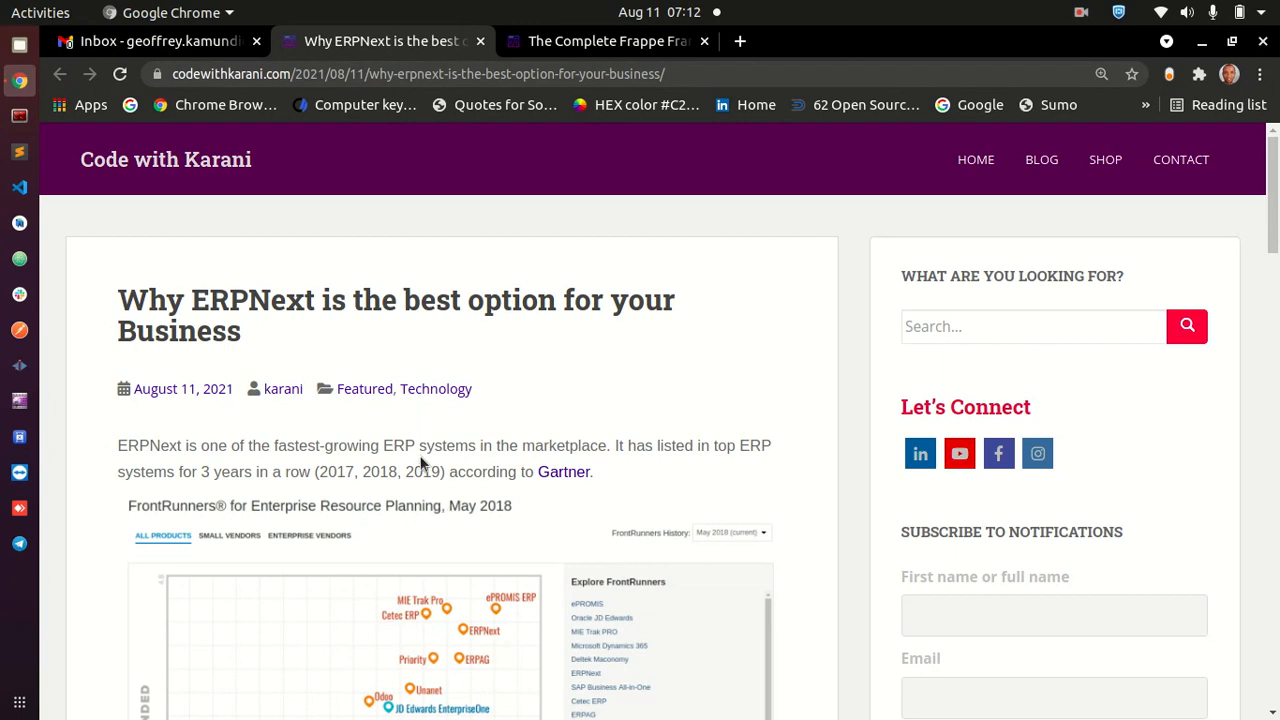
Scroll down the article and highlight the paragraph about saving money.
{"action": "scroll", "scroll_direction": "down", "scroll_amount": 3}
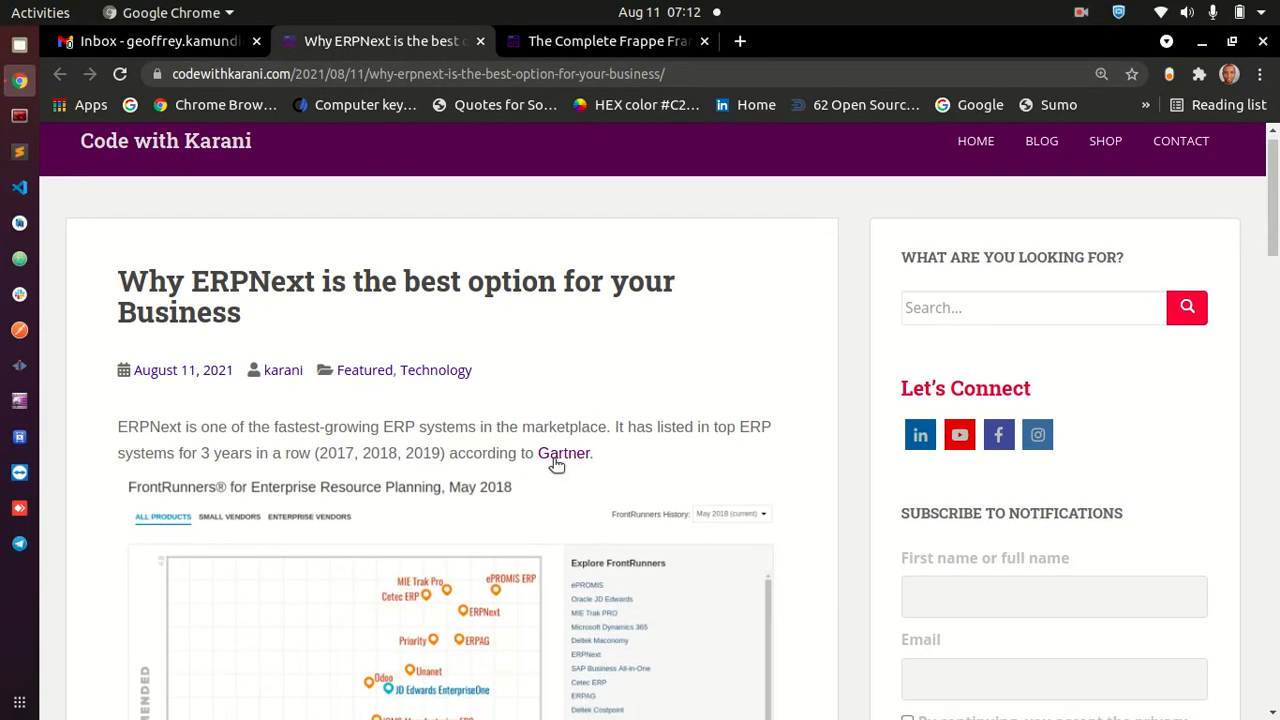
{"action": "mouse_move", "coordinate": [408, 433]}
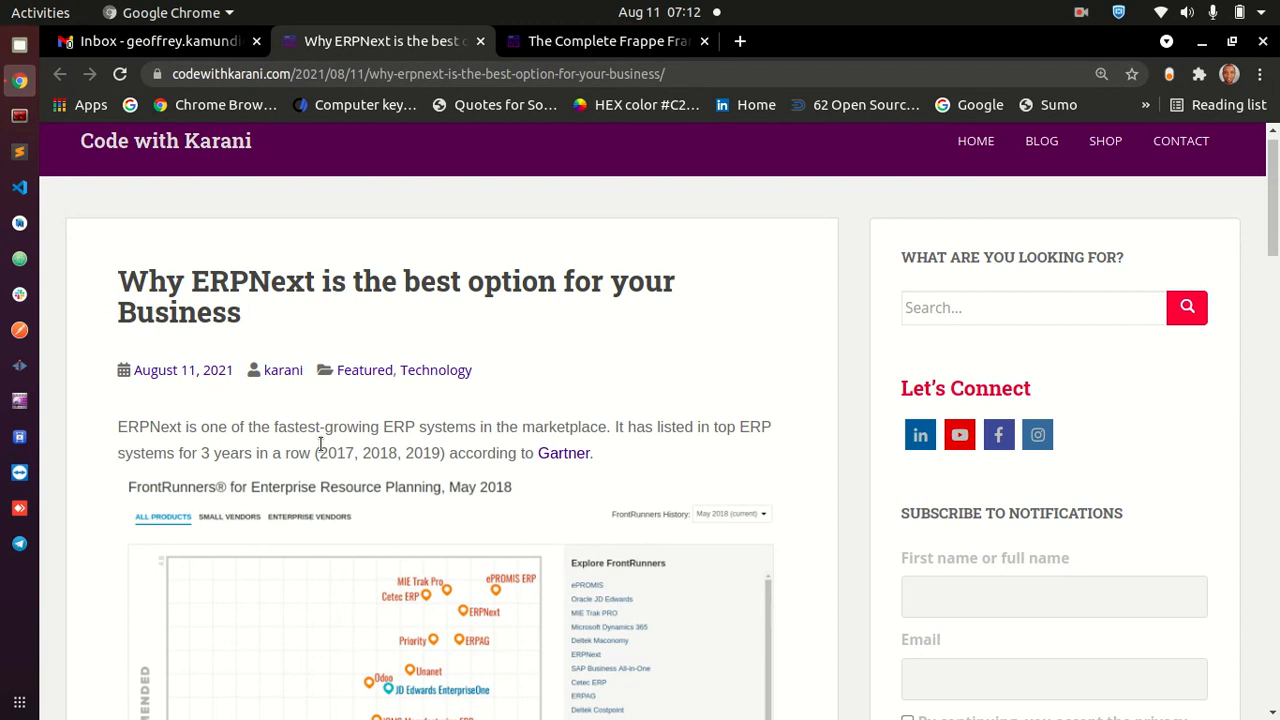
{"action": "mouse_move", "coordinate": [403, 469]}
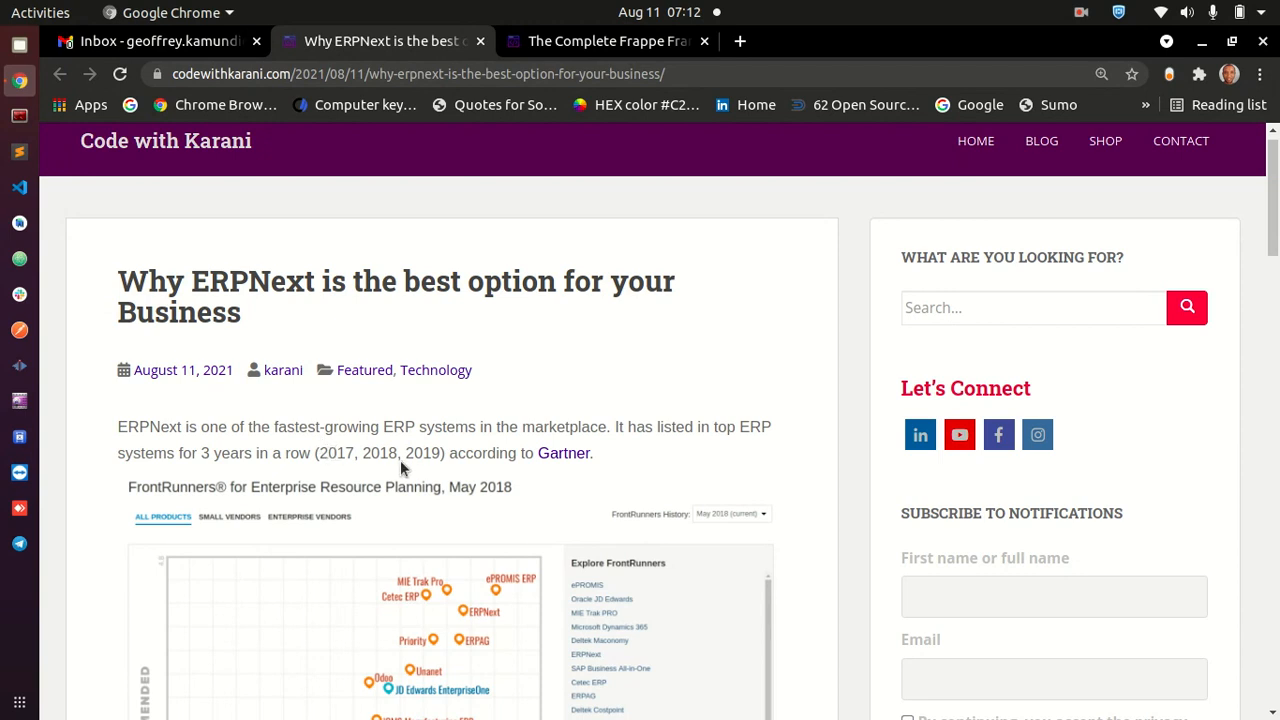
{"action": "mouse_move", "coordinate": [297, 456]}
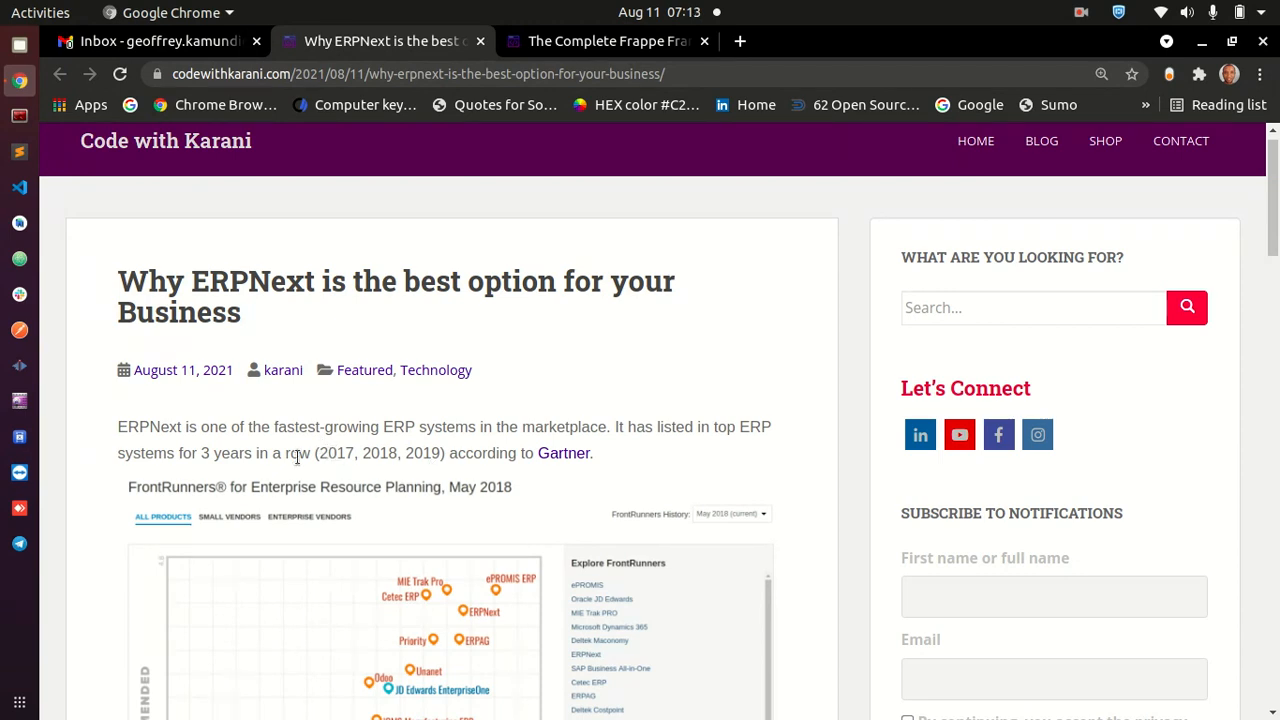
{"action": "mouse_move", "coordinate": [440, 458]}
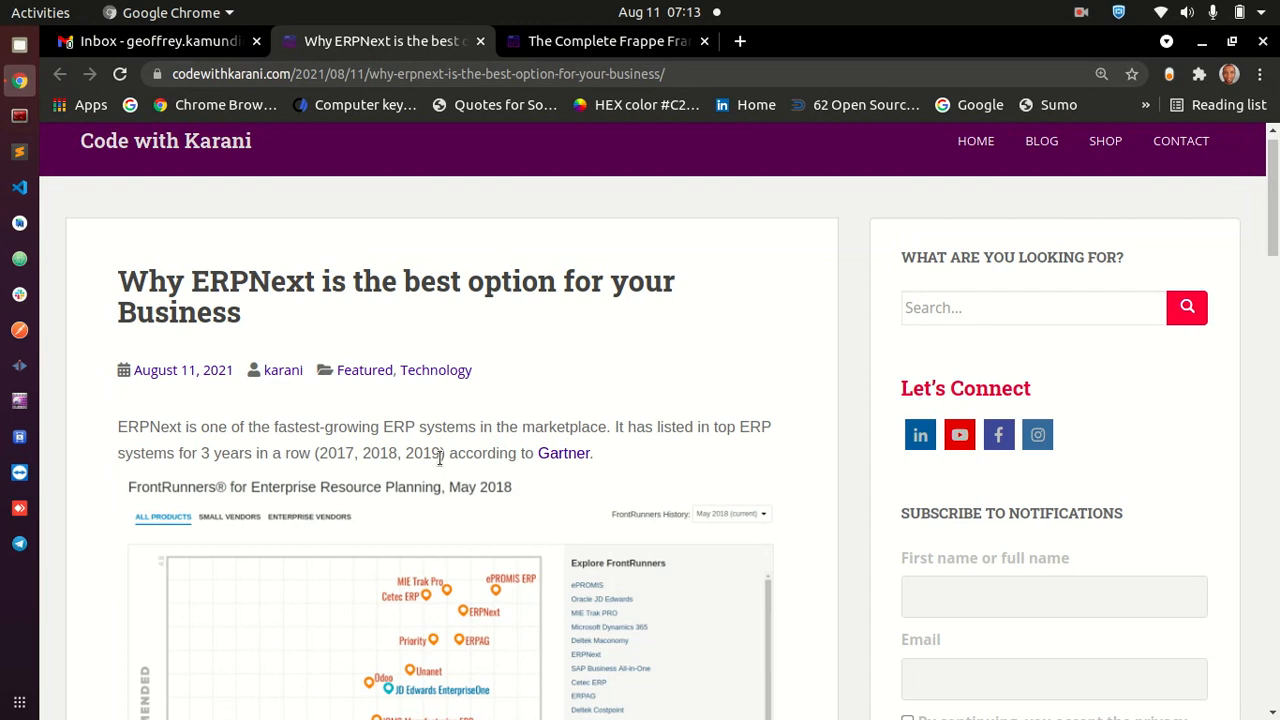
{"action": "mouse_move", "coordinate": [376, 427]}
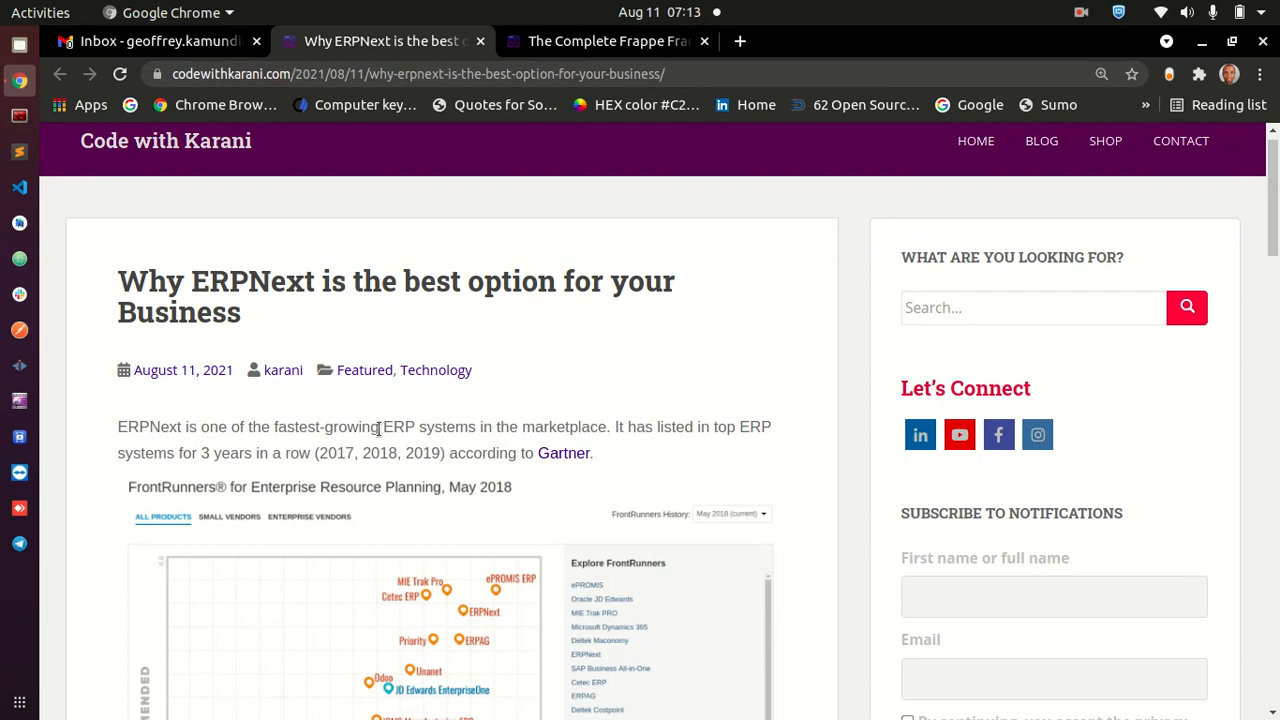
{"action": "scroll", "scroll_direction": "down", "scroll_amount": 3}
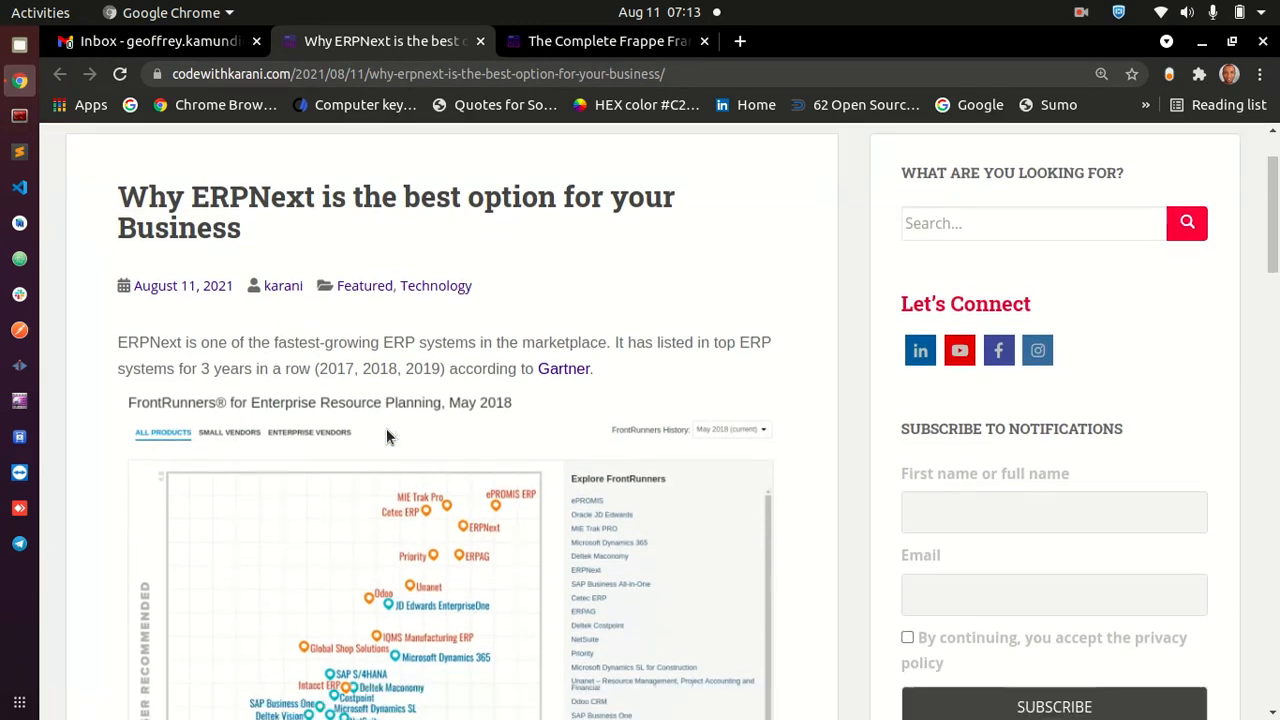
{"action": "scroll", "scroll_direction": "down", "scroll_amount": 3}
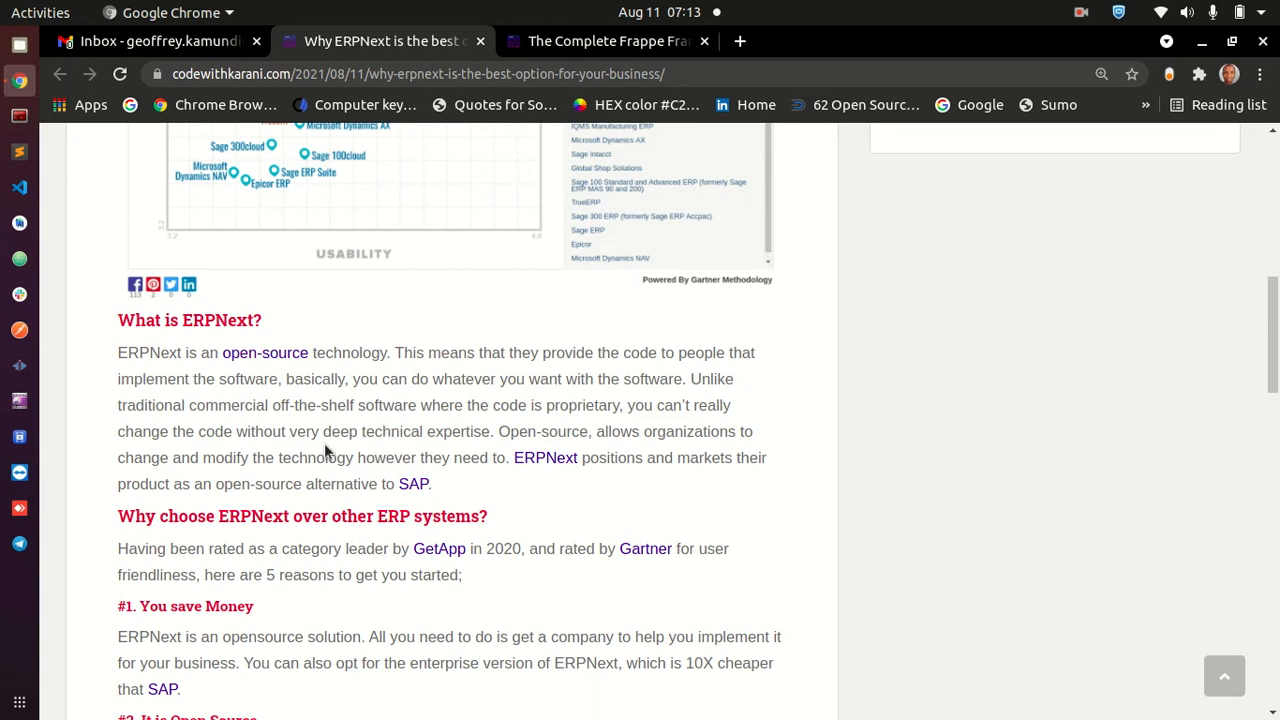
{"action": "scroll", "scroll_direction": "down", "scroll_amount": 3}
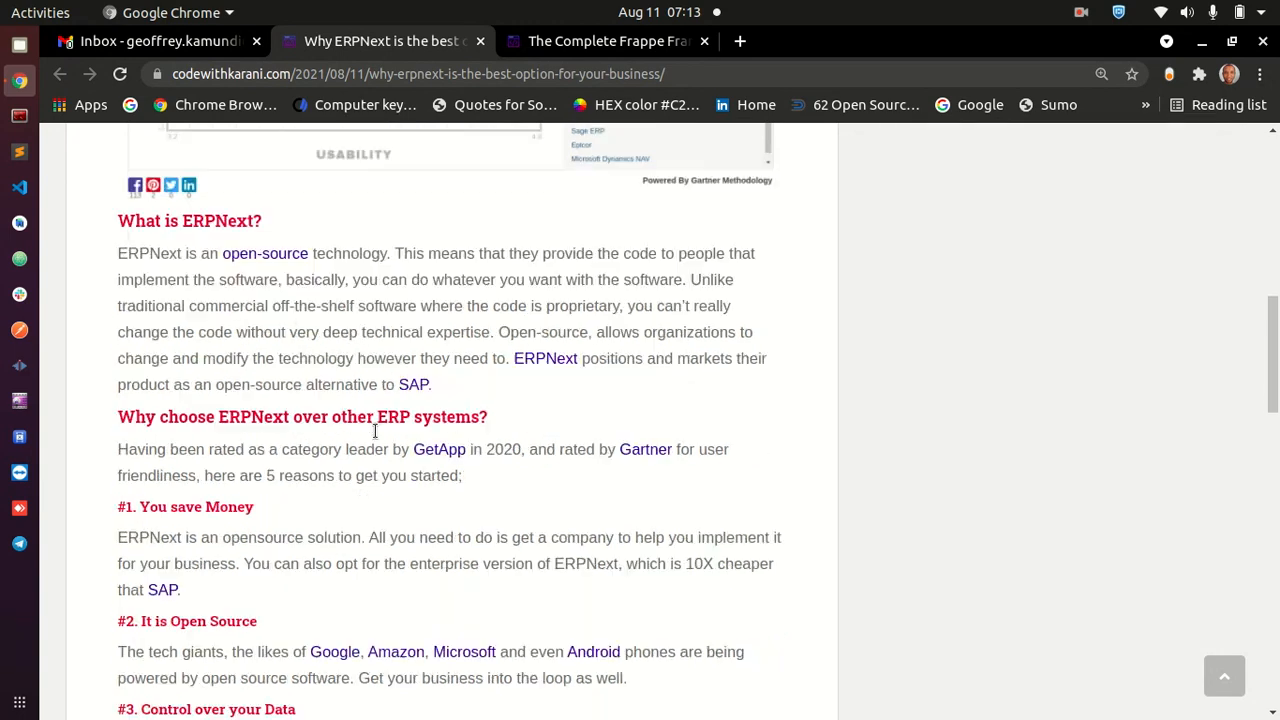
{"action": "scroll", "scroll_direction": "down", "scroll_amount": 3}
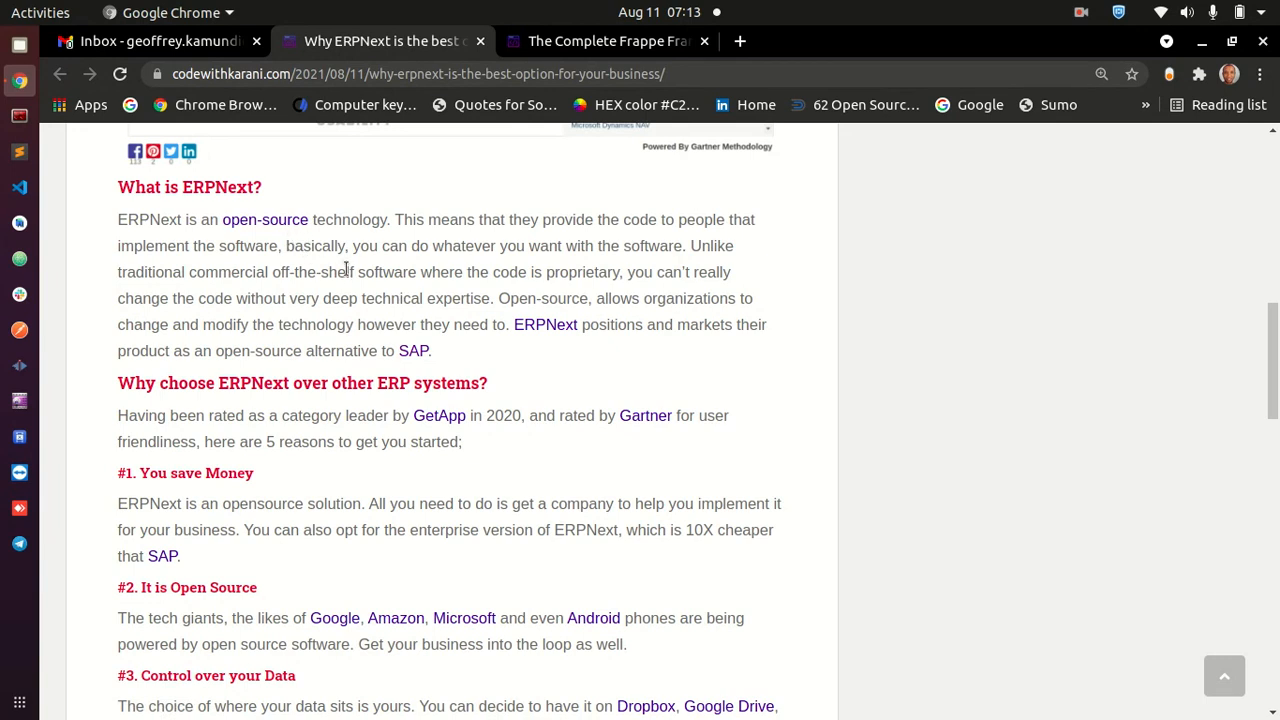
{"action": "mouse_move", "coordinate": [528, 324]}
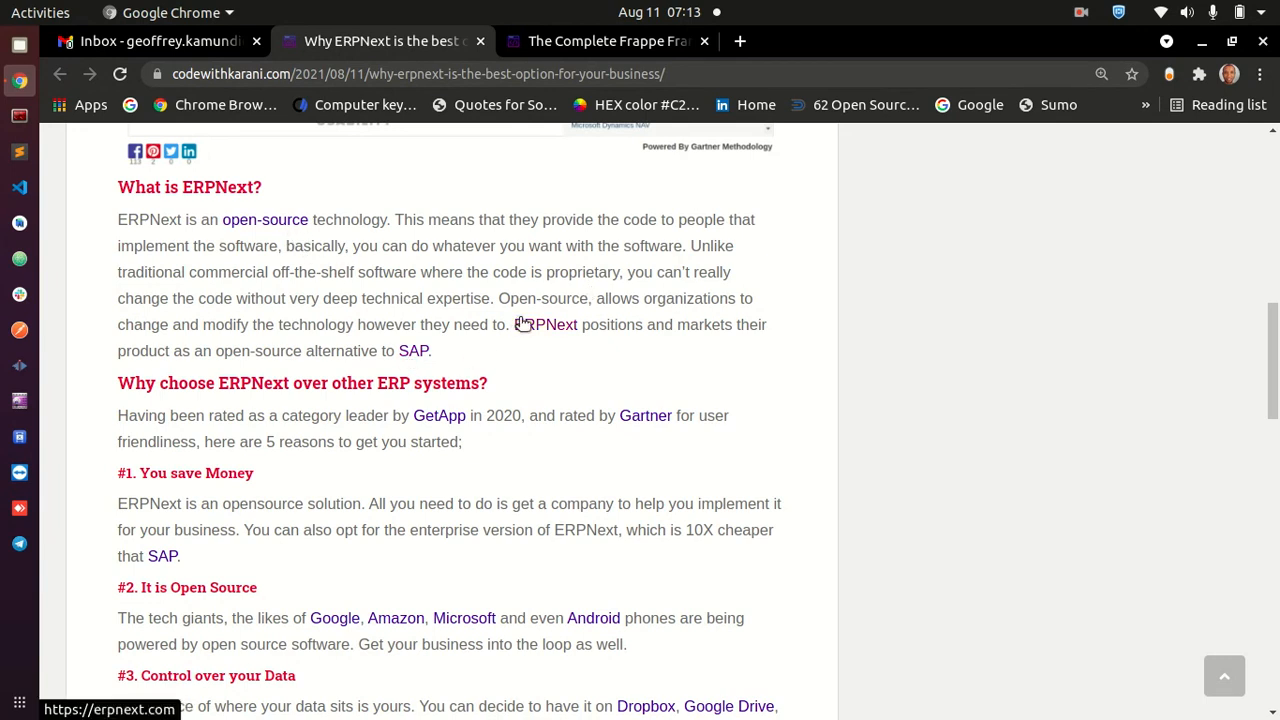
{"action": "mouse_move", "coordinate": [287, 410]}
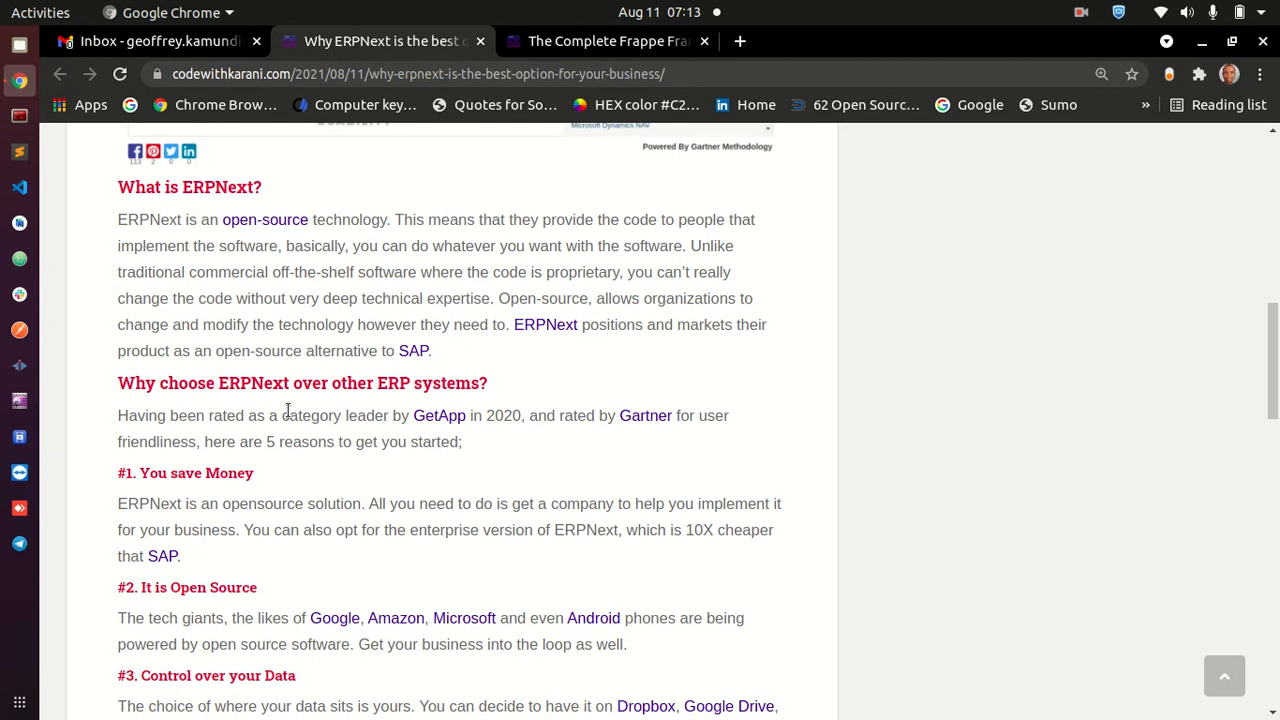
{"action": "scroll", "scroll_direction": "down", "scroll_amount": 3}
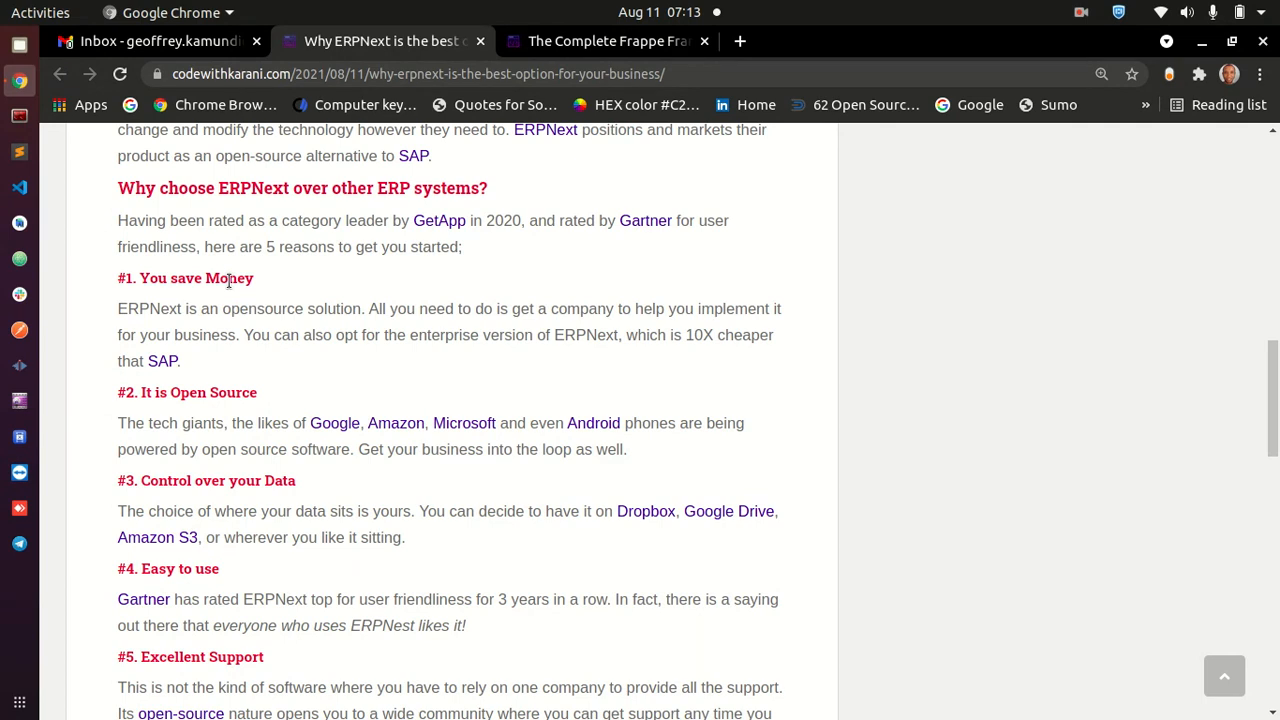
{"action": "double_click", "coordinate": [229, 278]}
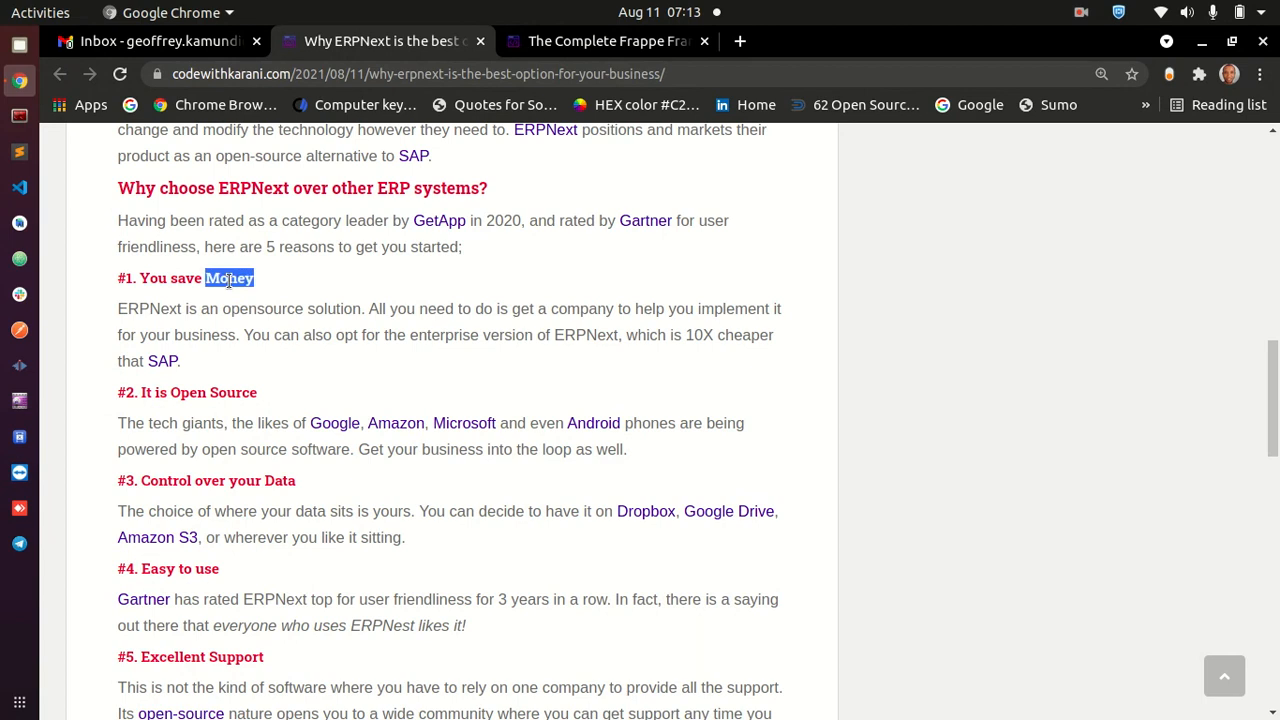
{"action": "left_click_drag", "start_coordinate": [117, 308], "coordinate": [181, 361]}
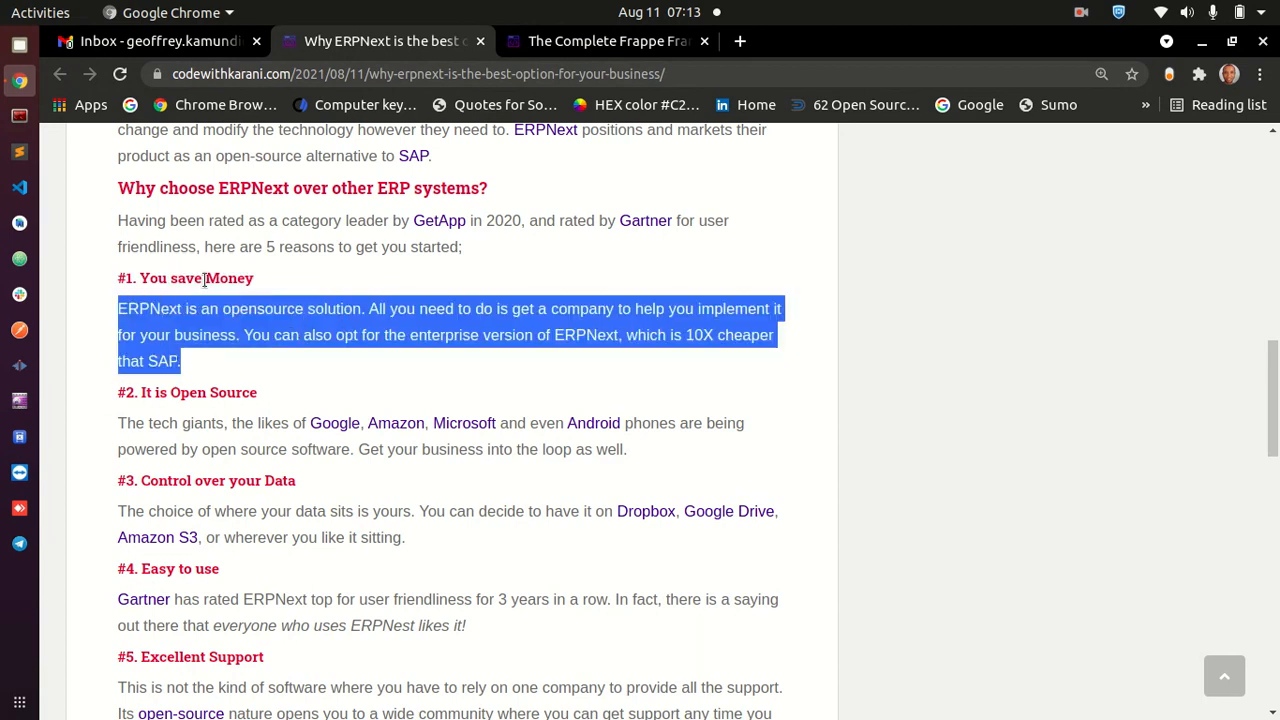
{"action": "left_click", "coordinate": [205, 290]}
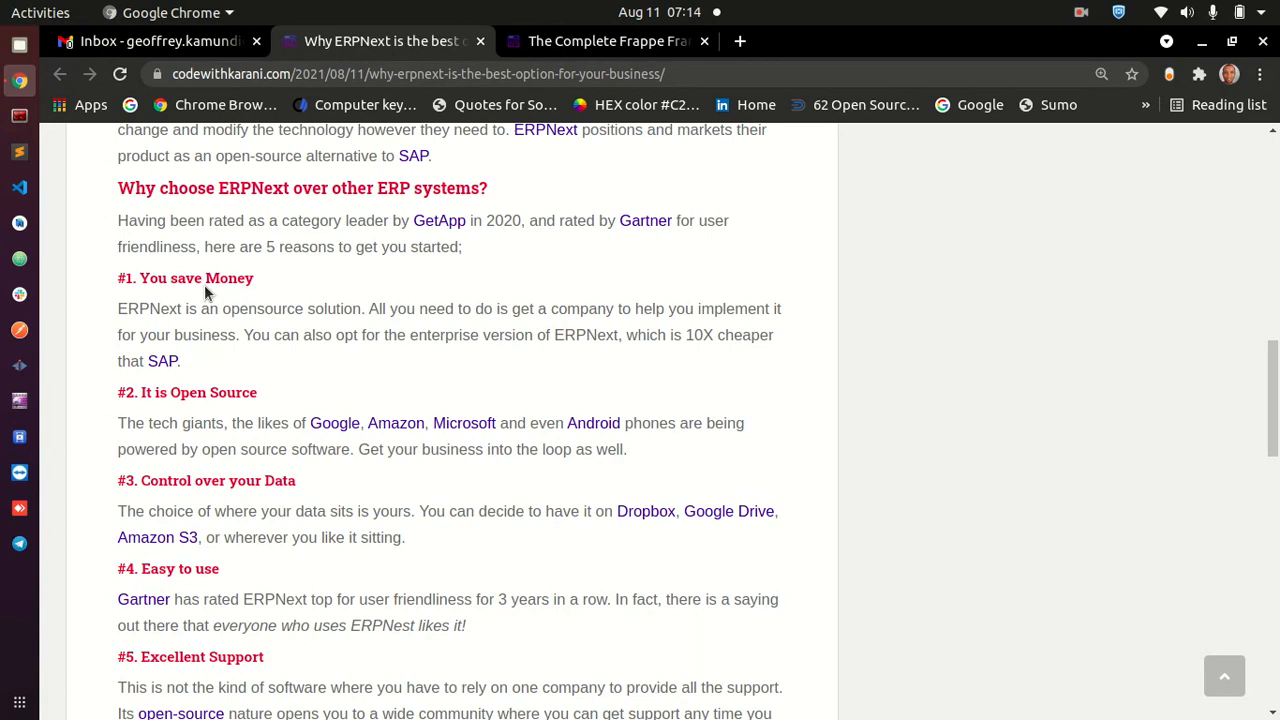
{"action": "mouse_move", "coordinate": [196, 272]}
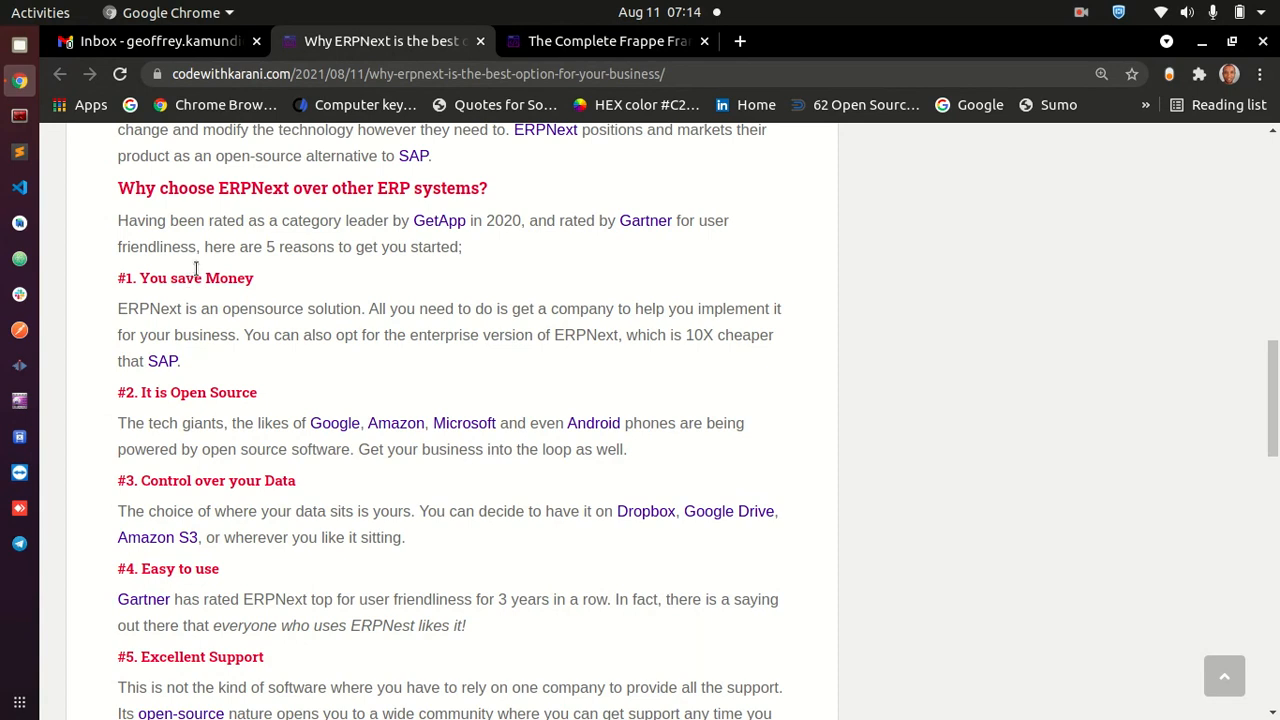
{"action": "mouse_move", "coordinate": [680, 343]}
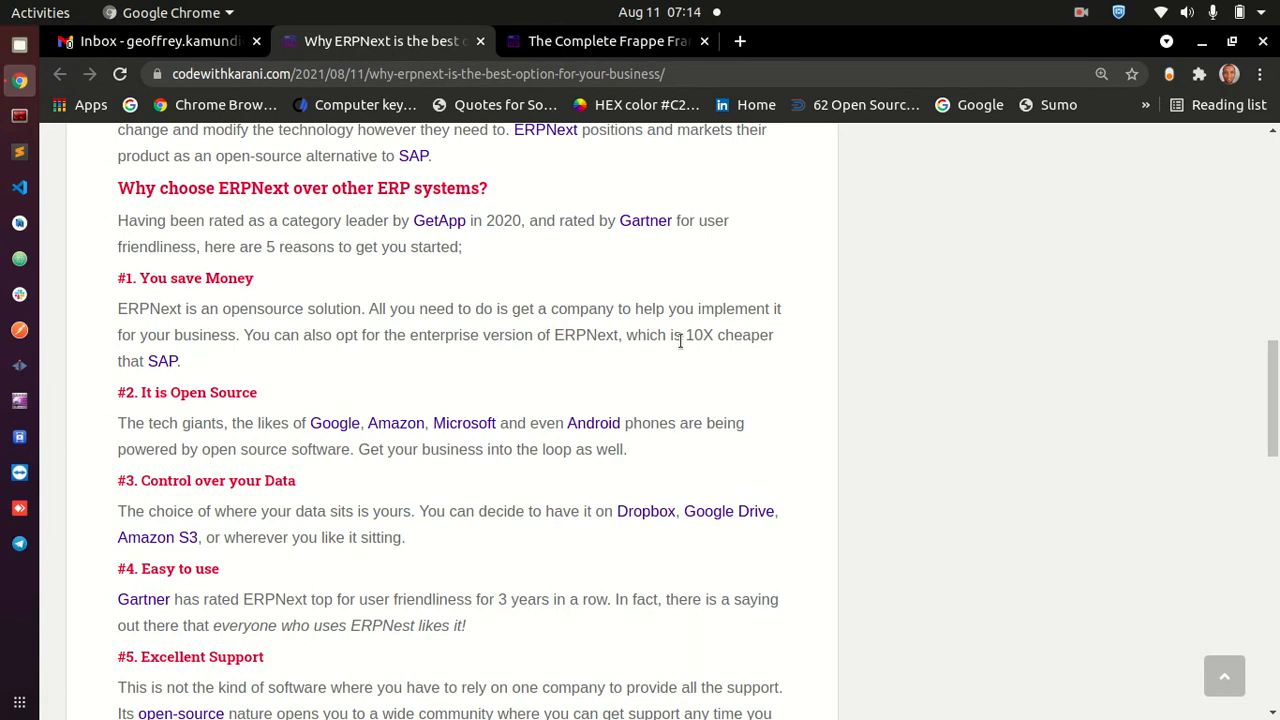
Continue reading the article's reasons, highlighting the 'Easy to use' heading.
{"action": "double_click", "coordinate": [699, 335]}
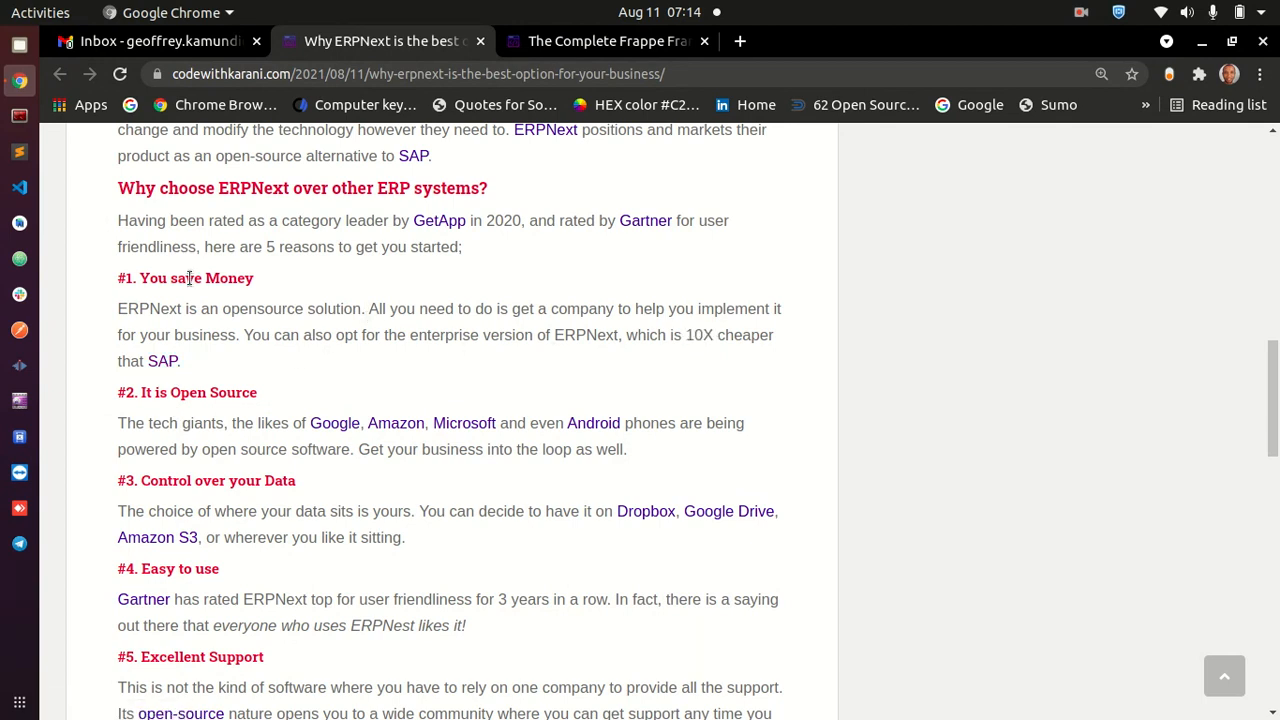
{"action": "mouse_move", "coordinate": [237, 394]}
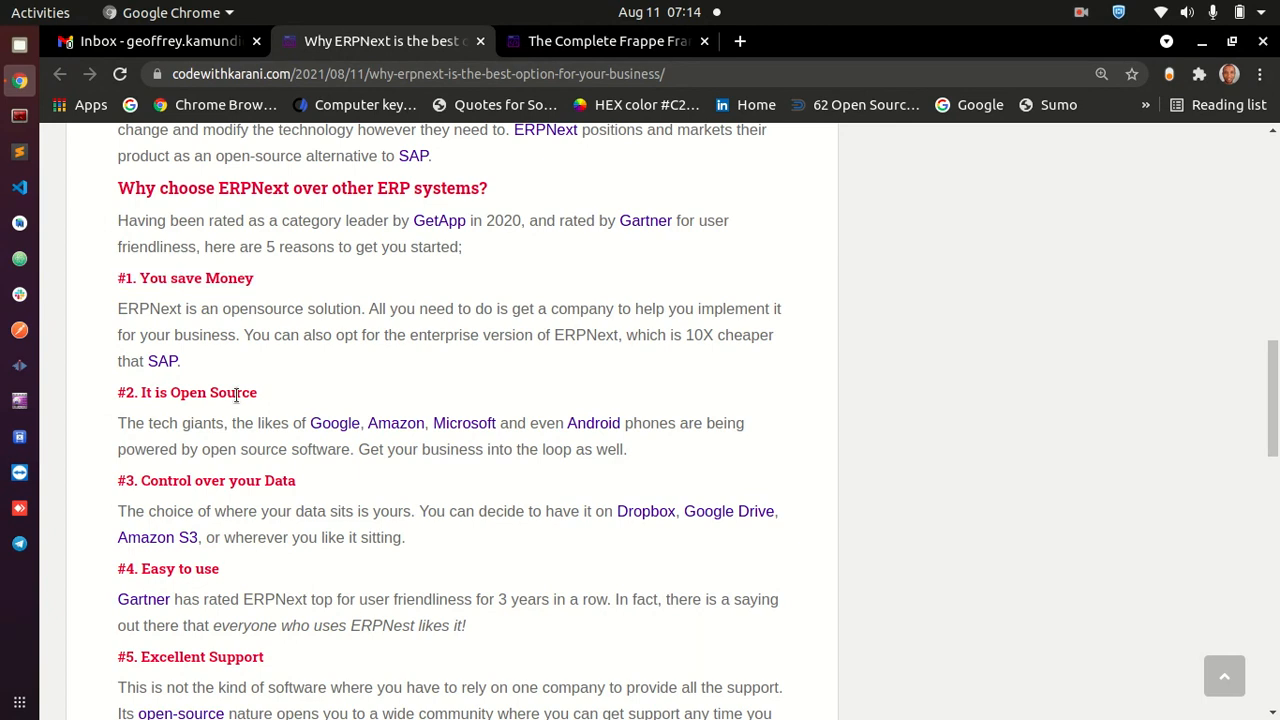
{"action": "mouse_move", "coordinate": [231, 442]}
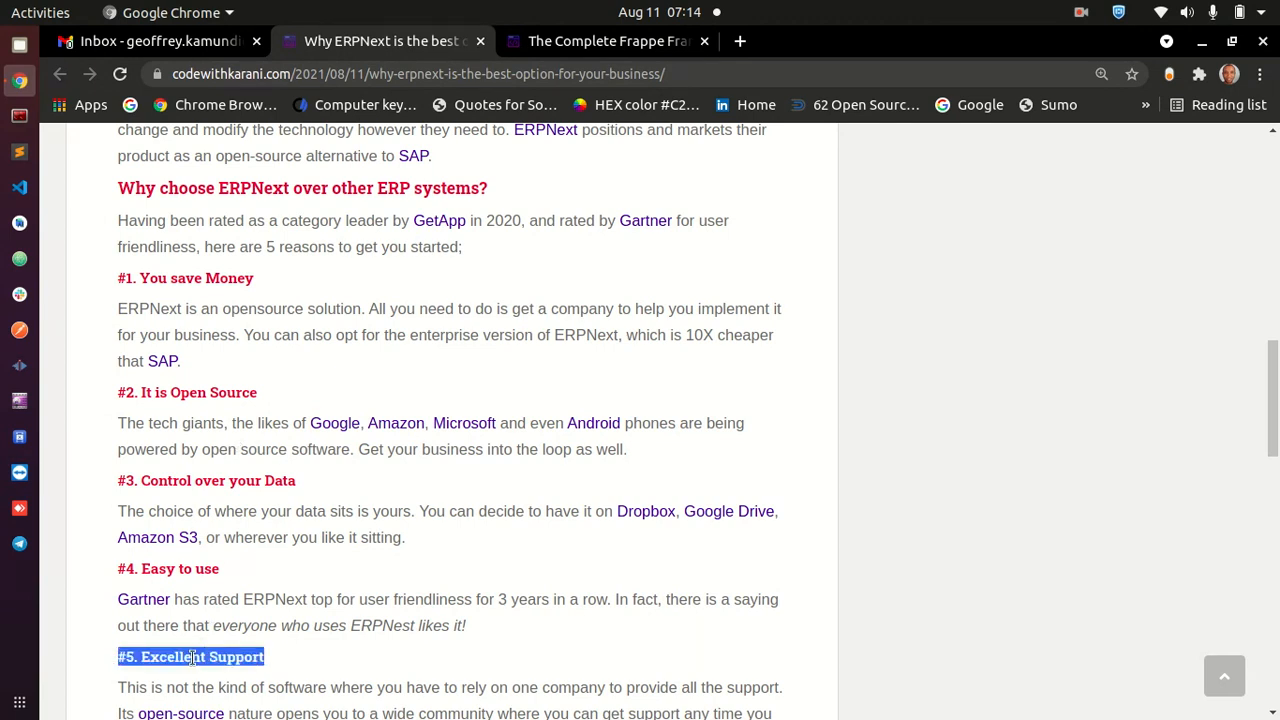
{"action": "scroll", "scroll_direction": "down", "scroll_amount": 3}
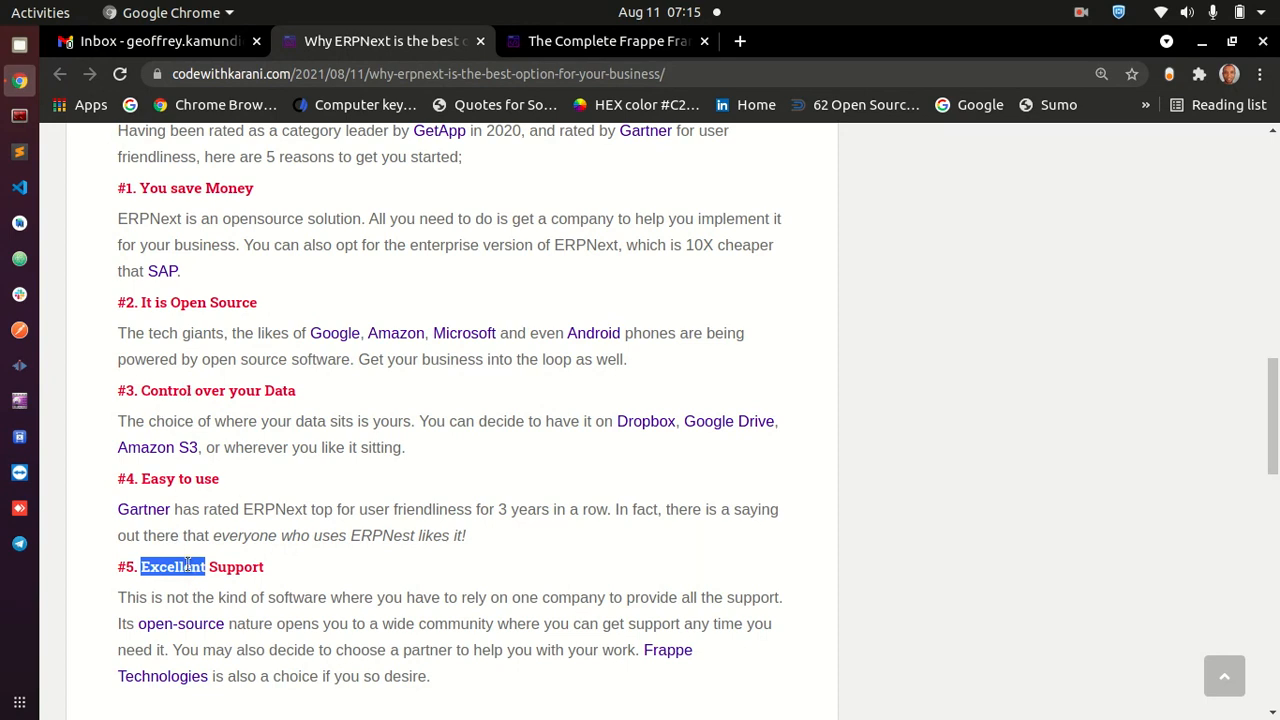
{"action": "mouse_move", "coordinate": [190, 390]}
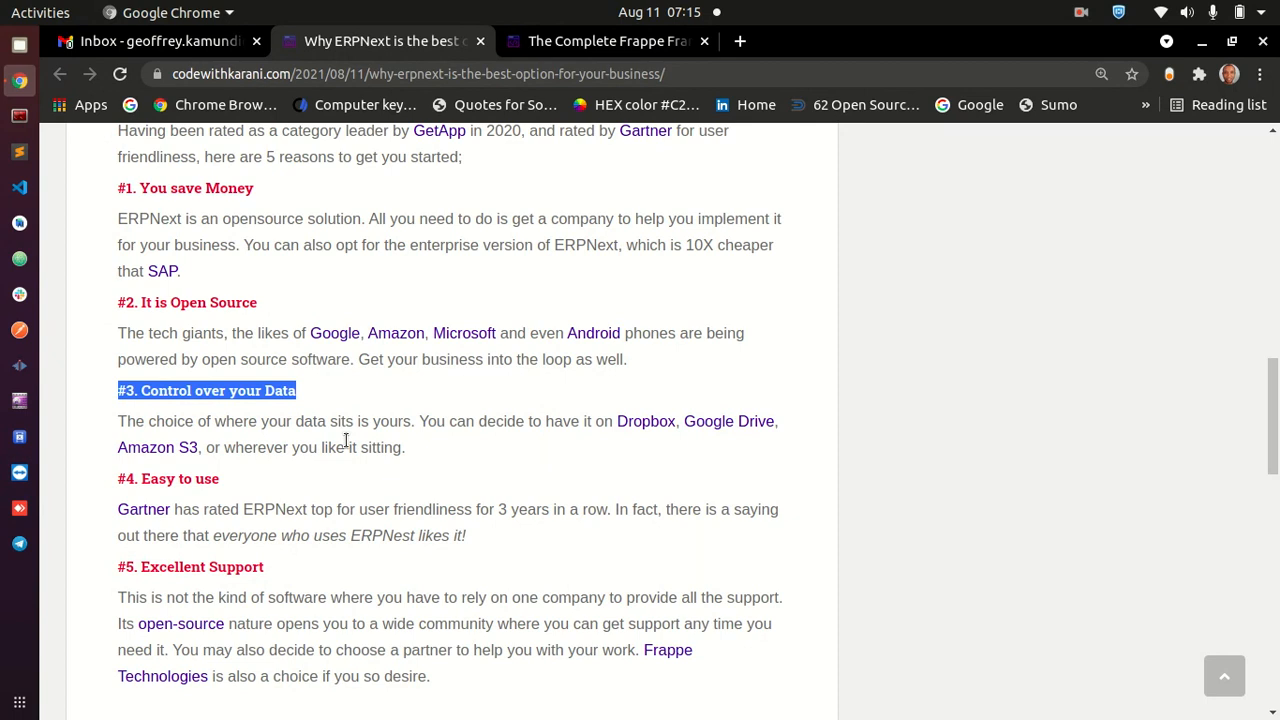
{"action": "mouse_move", "coordinate": [306, 483]}
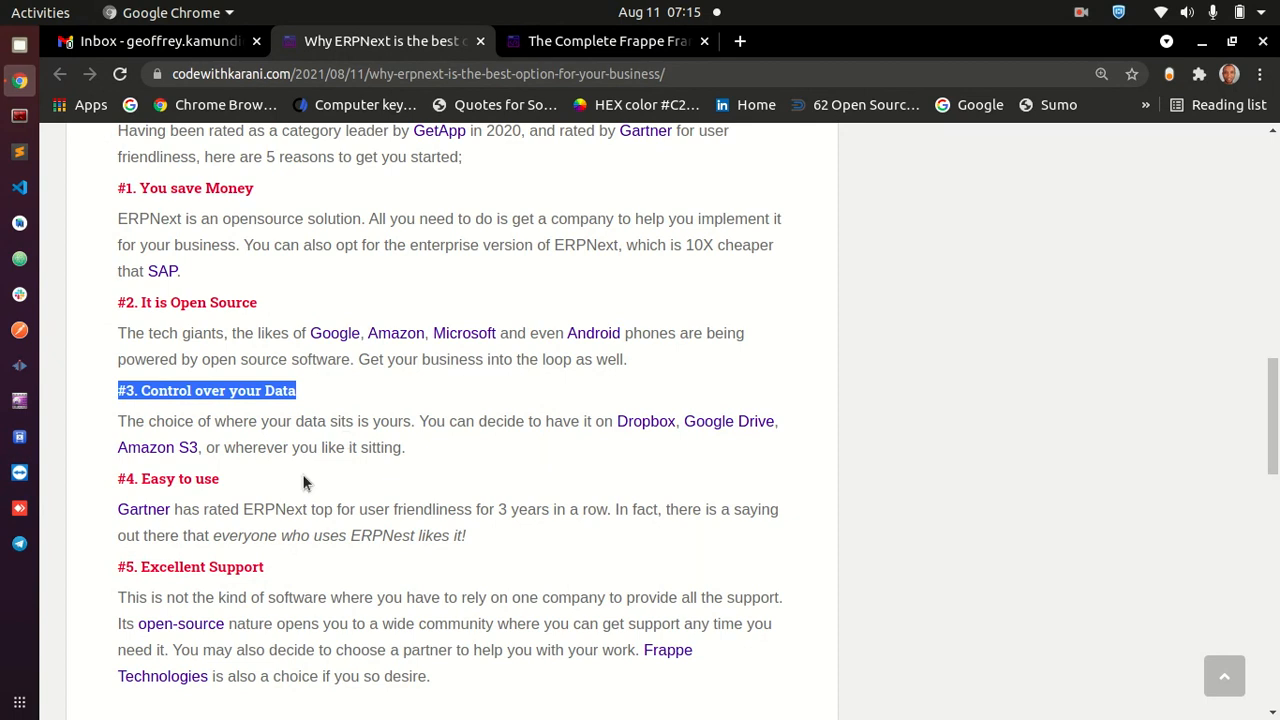
{"action": "double_click", "coordinate": [168, 478]}
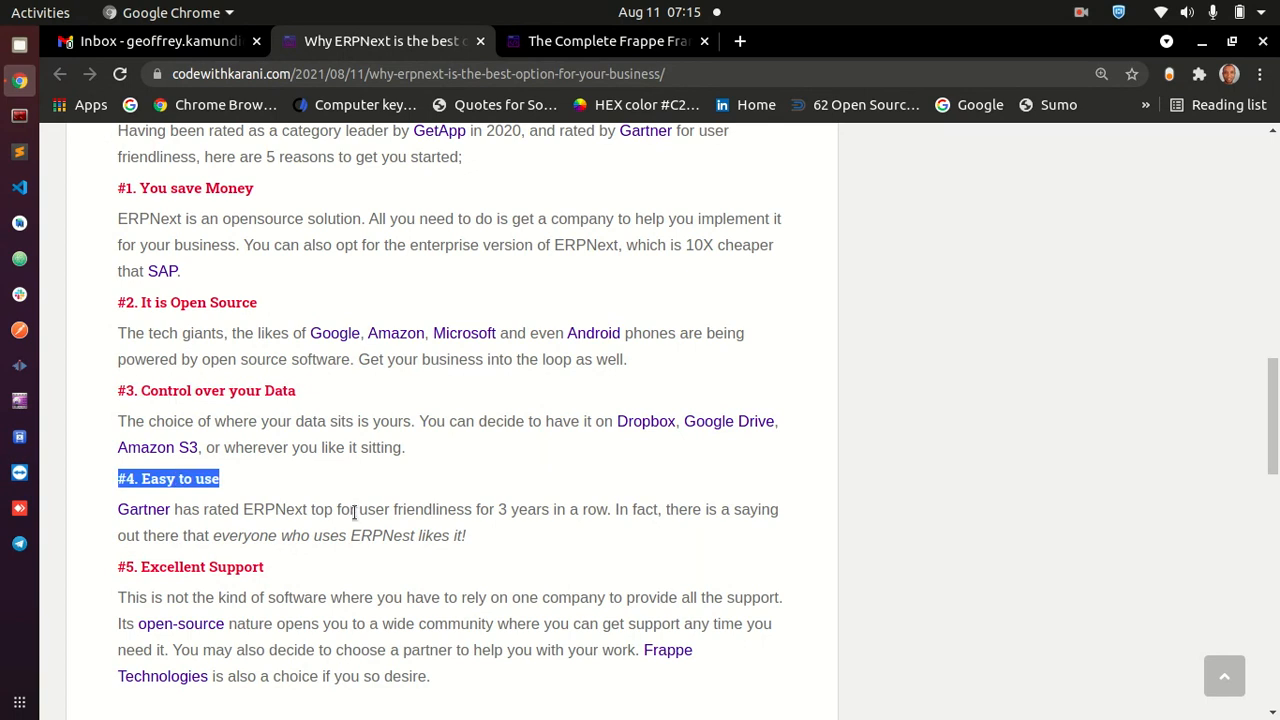
{"action": "scroll", "scroll_direction": "down", "scroll_amount": 3}
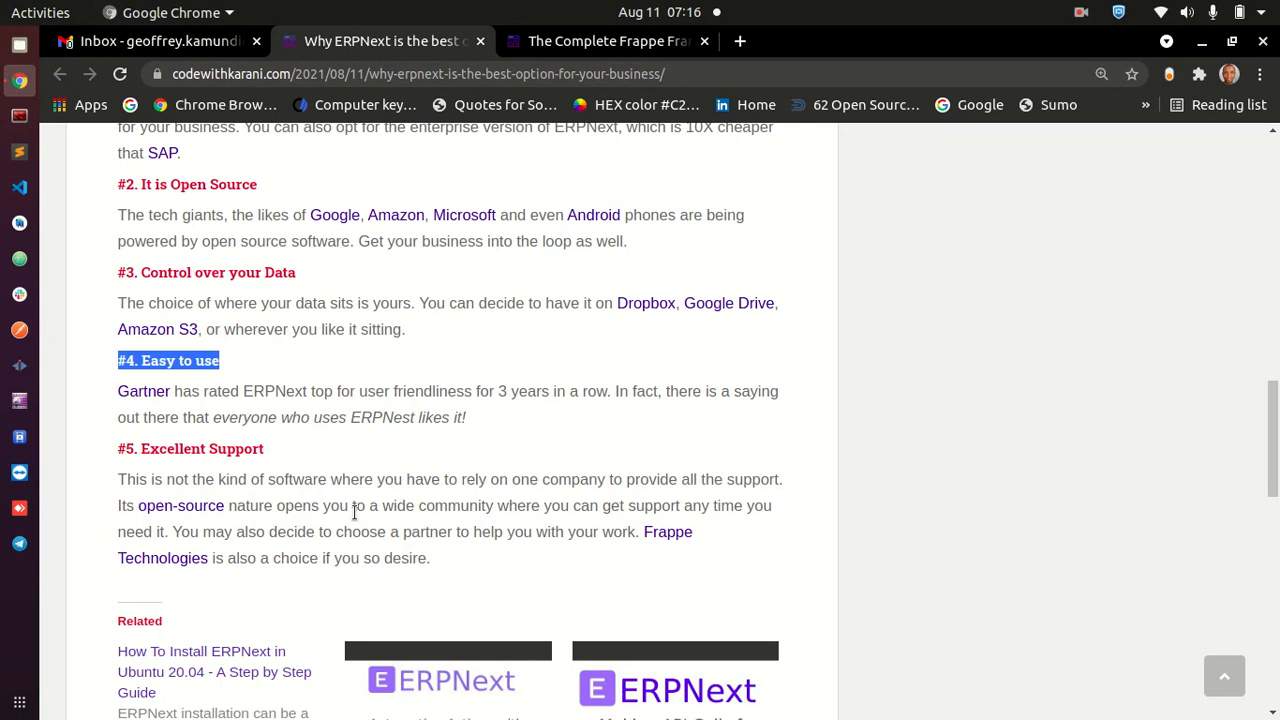
{"action": "mouse_move", "coordinate": [445, 417]}
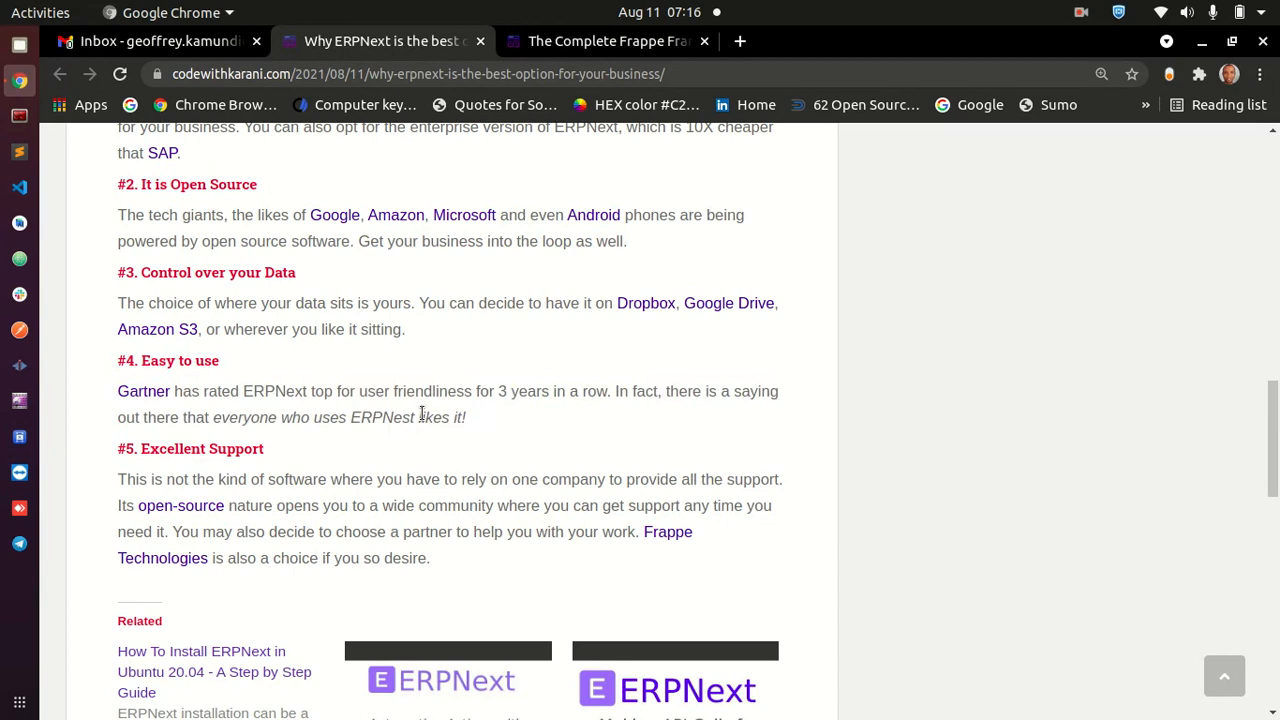
{"action": "mouse_move", "coordinate": [449, 417]}
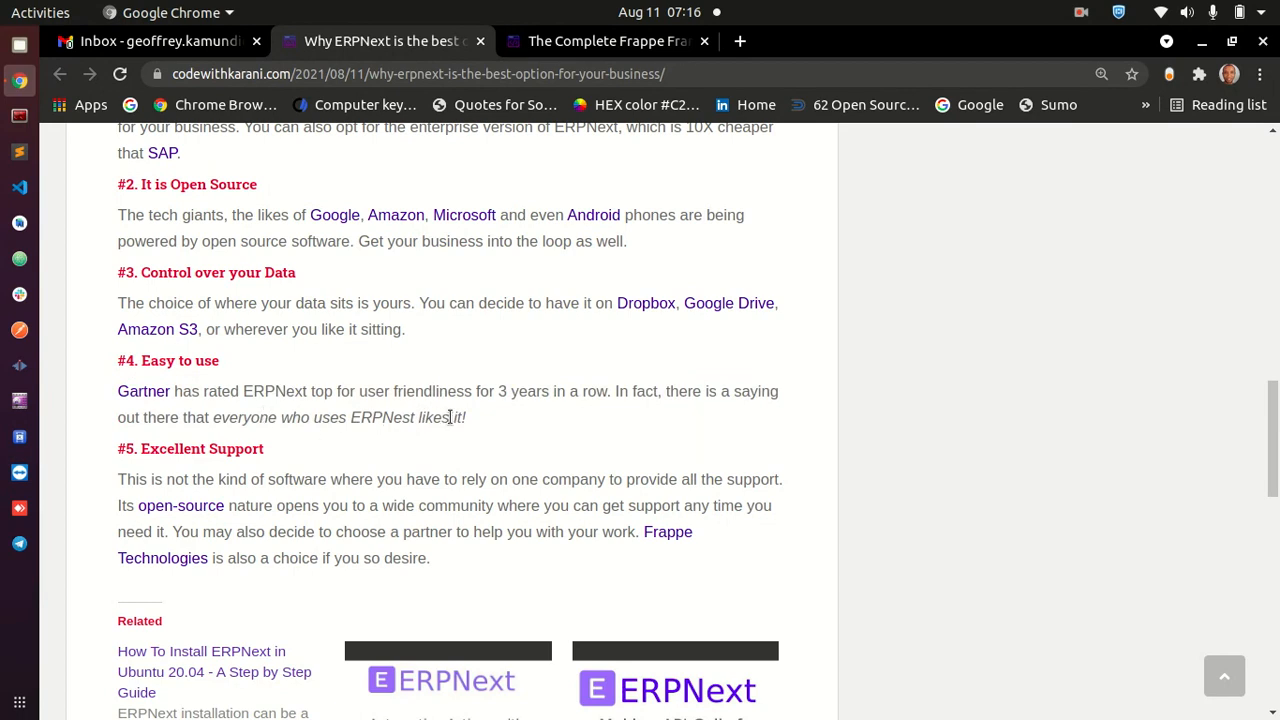
{"action": "mouse_move", "coordinate": [235, 409]}
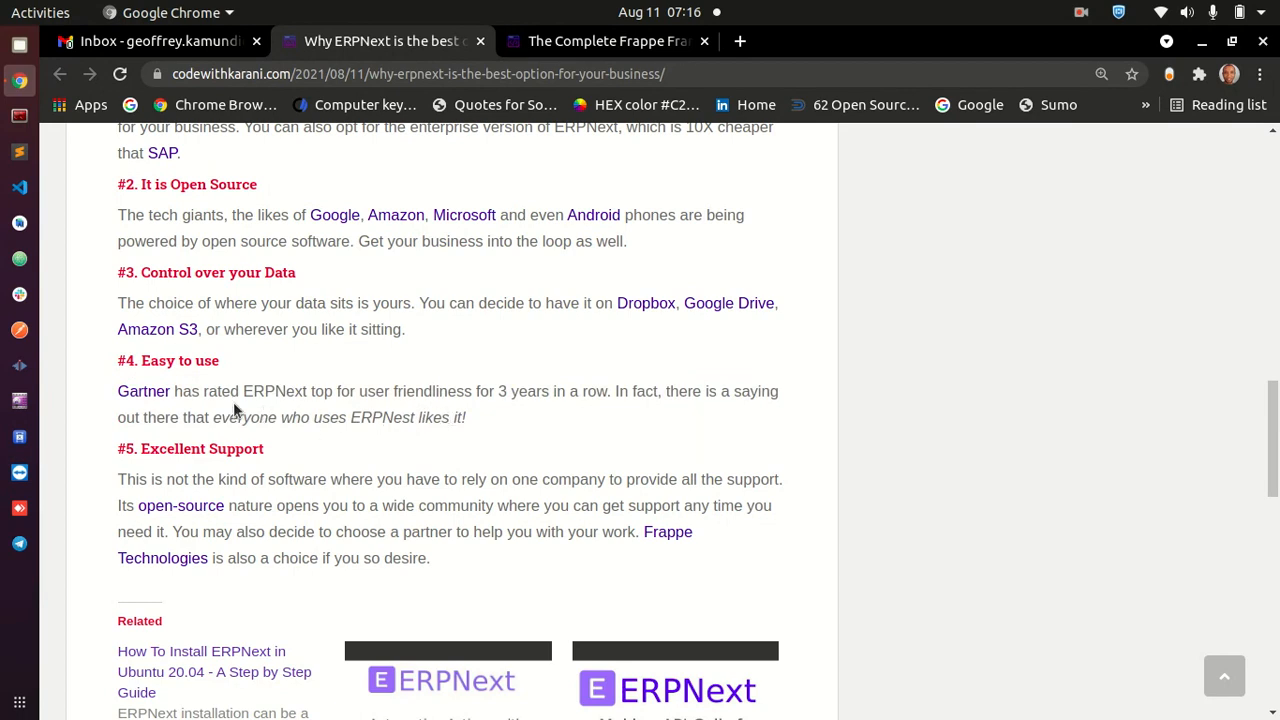
{"action": "scroll", "scroll_direction": "up", "scroll_amount": 3}
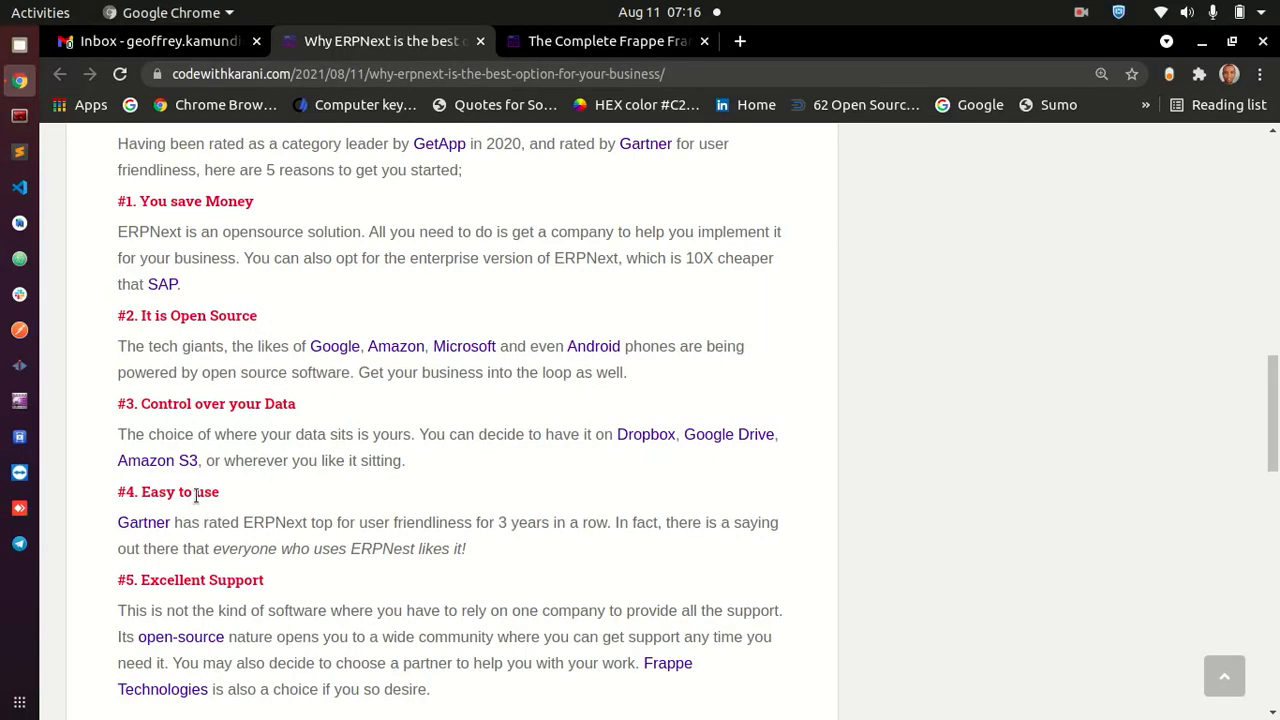
{"action": "scroll", "scroll_direction": "down", "scroll_amount": 3}
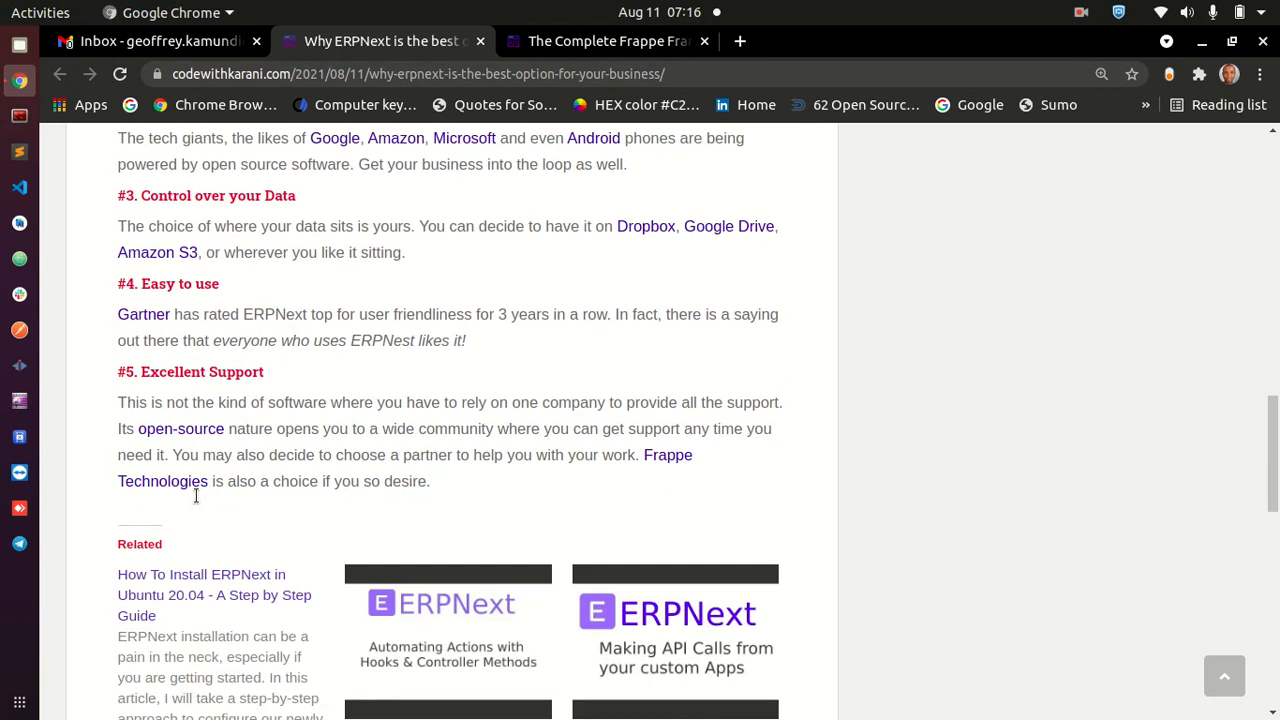
{"action": "scroll", "scroll_direction": "up", "scroll_amount": 3}
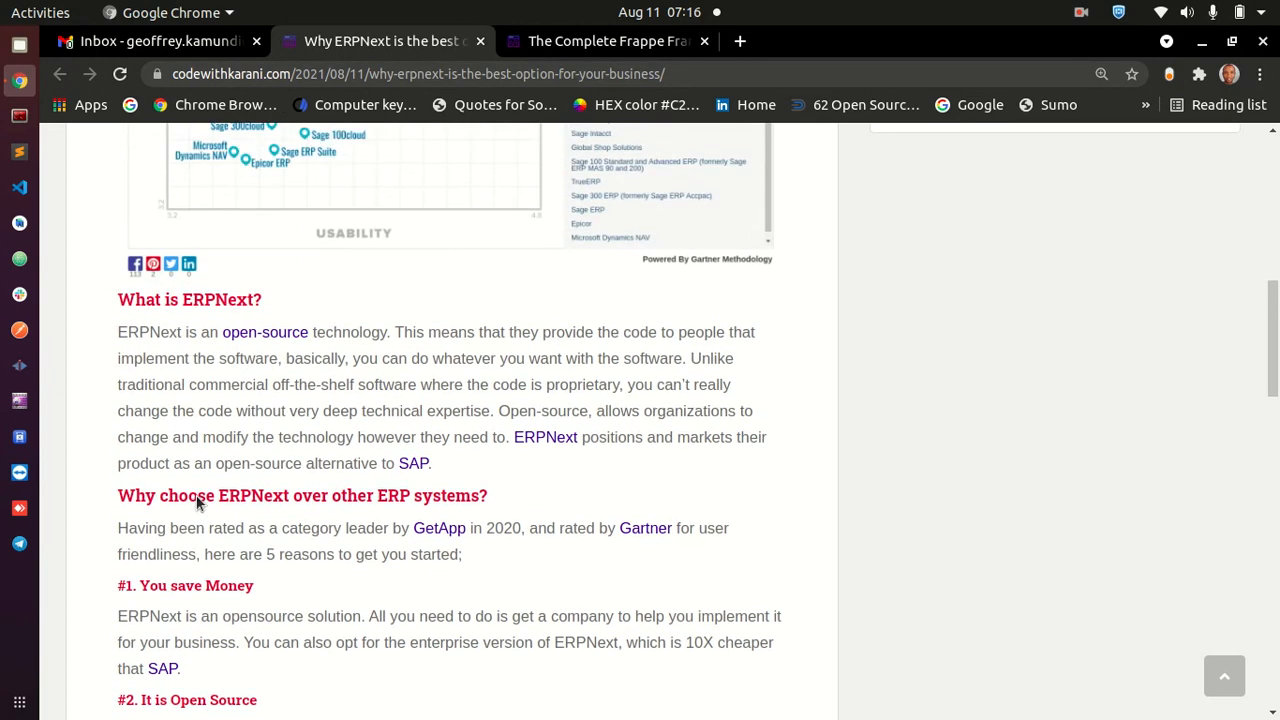
{"action": "scroll", "scroll_direction": "down", "scroll_amount": 3}
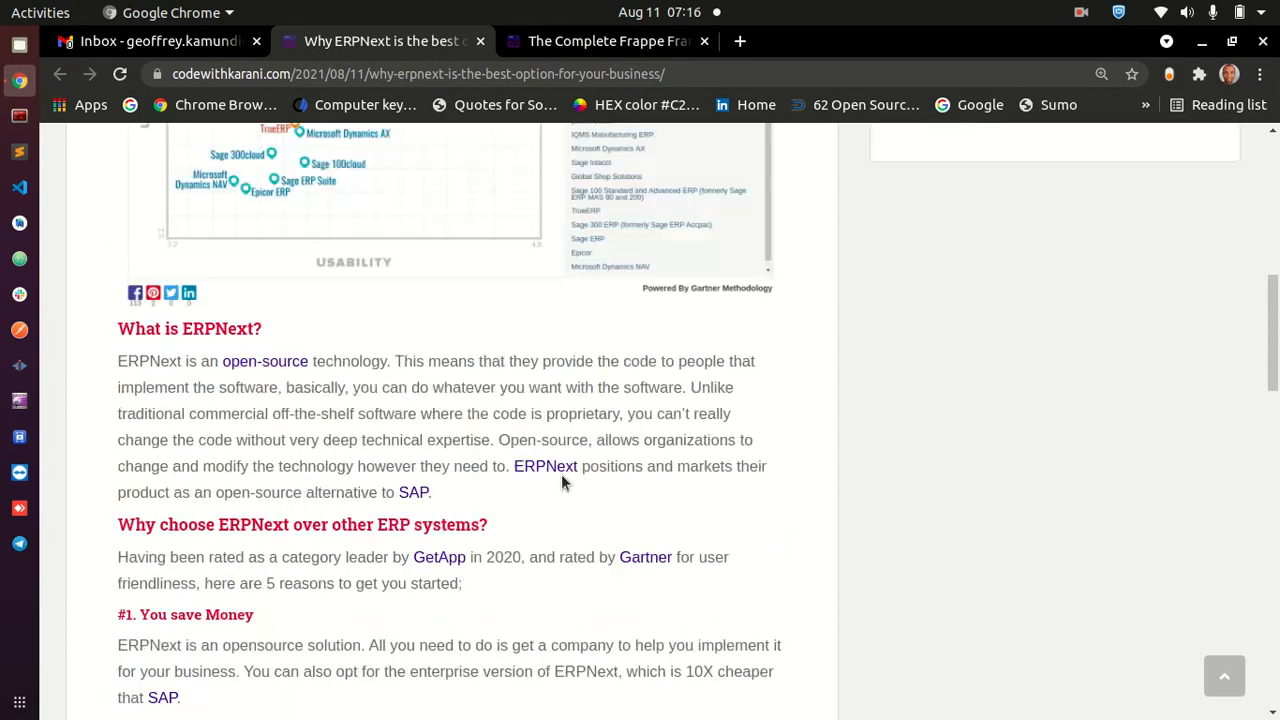
{"action": "scroll", "scroll_direction": "up", "scroll_amount": 3}
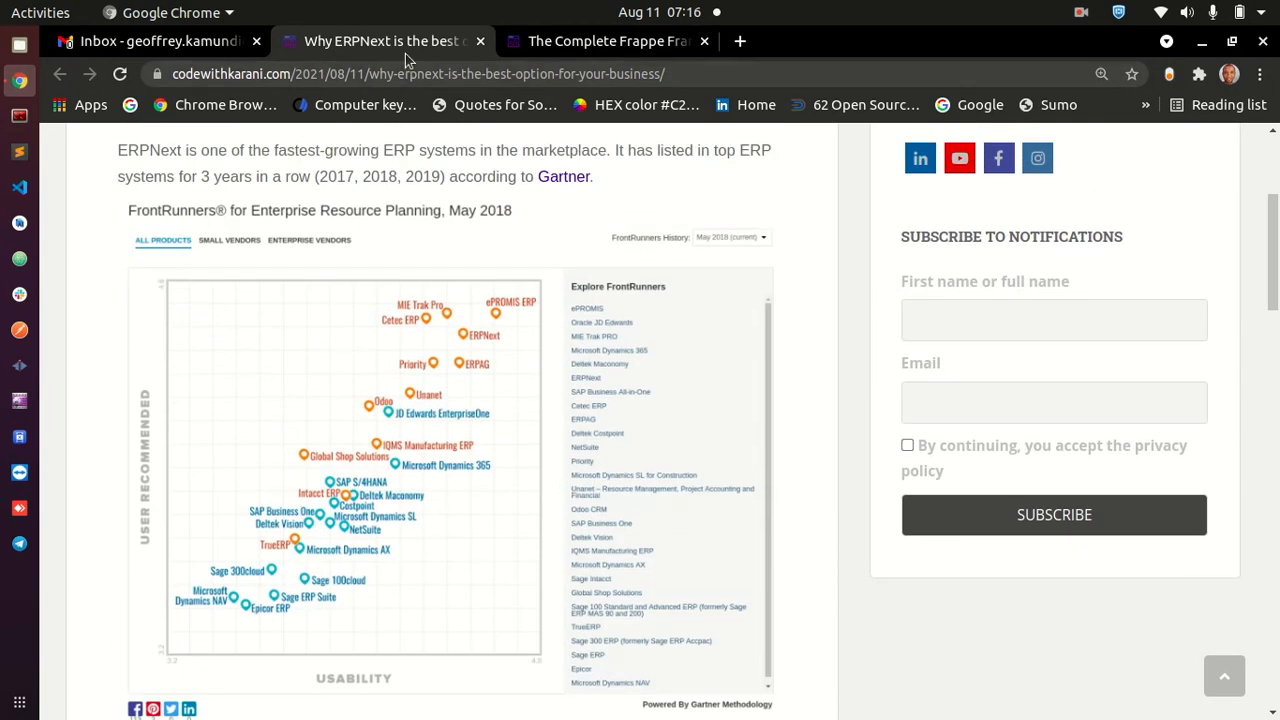
{"action": "mouse_move", "coordinate": [605, 42]}
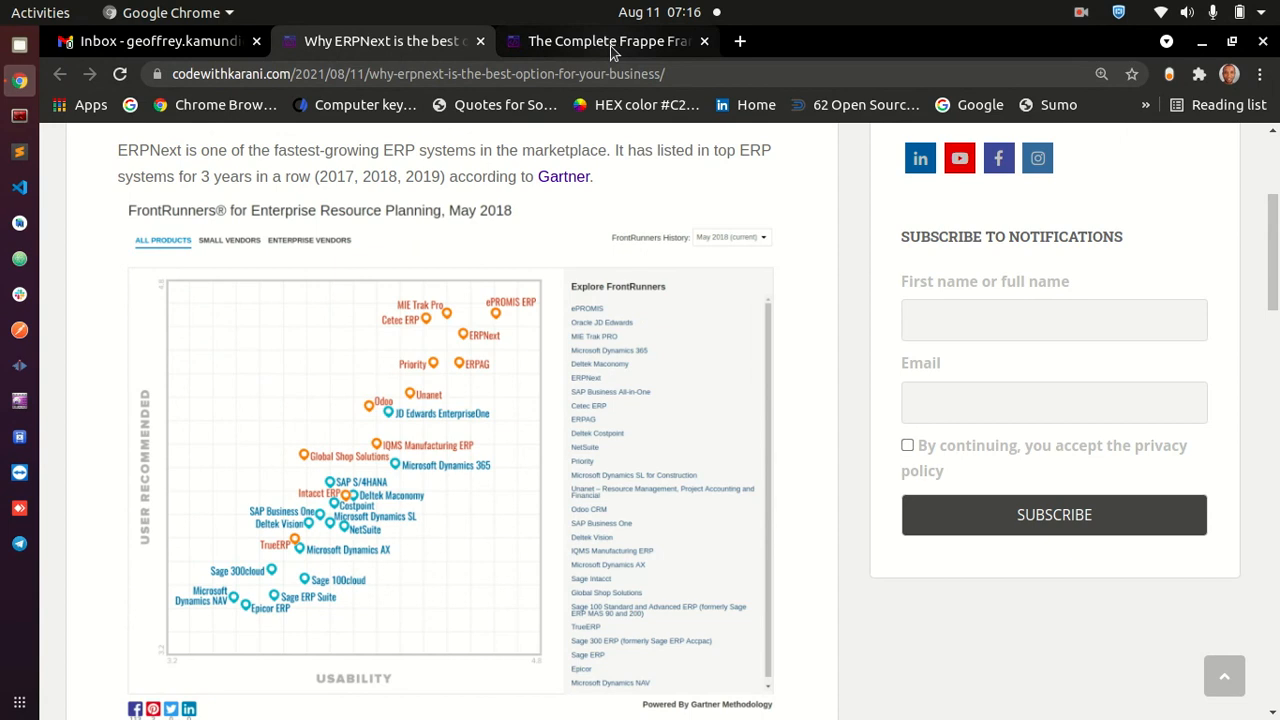
Switch to the developer course page, add it to the cart, and view the cart.
{"action": "left_click", "coordinate": [600, 41]}
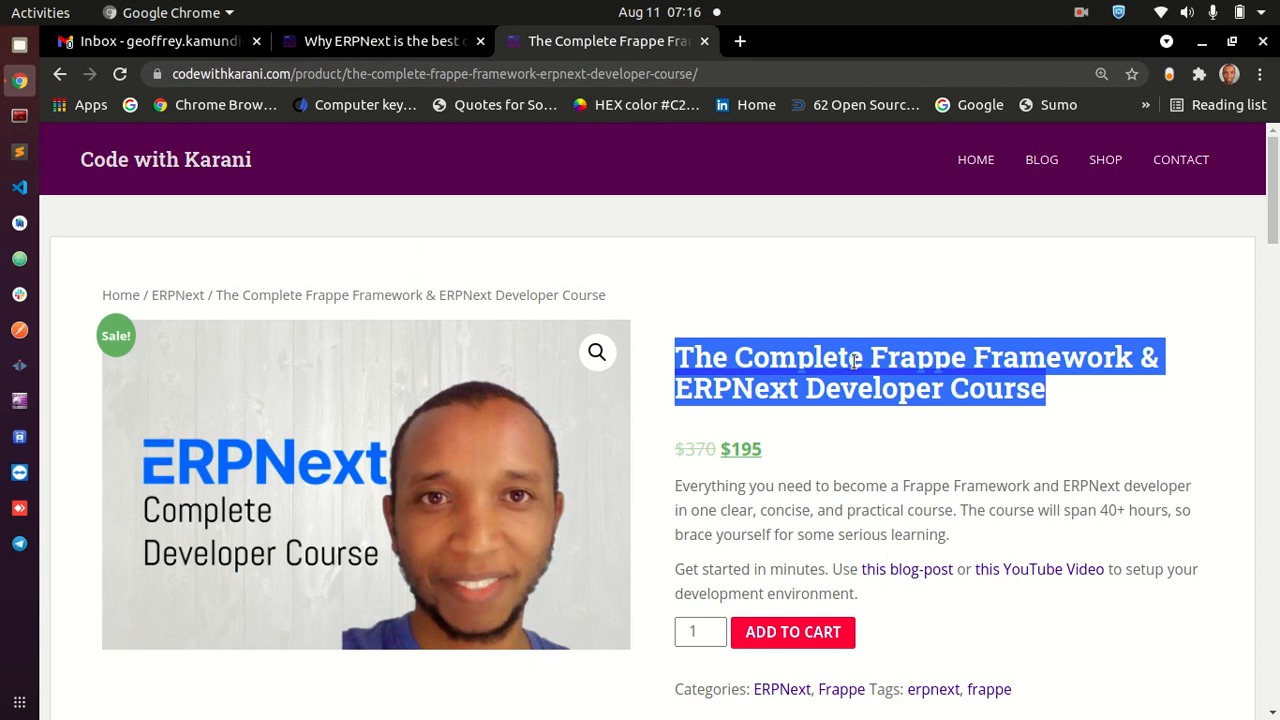
{"action": "left_click", "coordinate": [878, 486]}
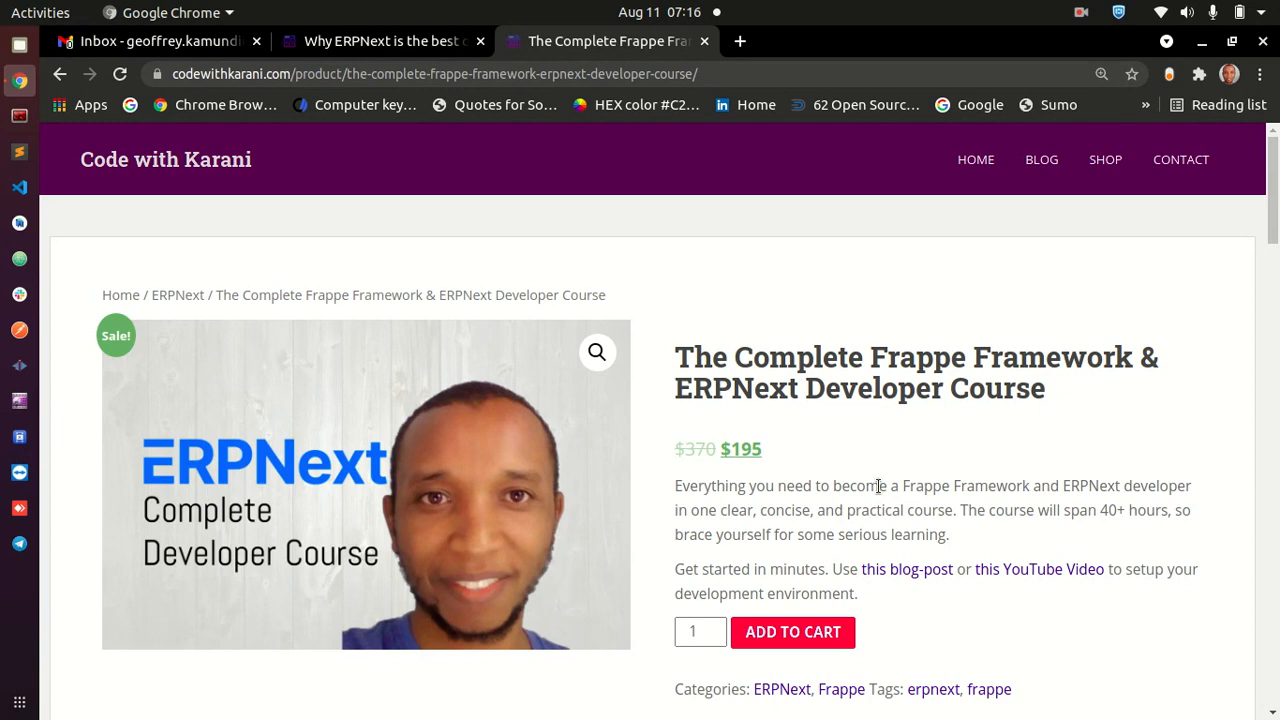
{"action": "scroll", "scroll_direction": "down", "scroll_amount": 3}
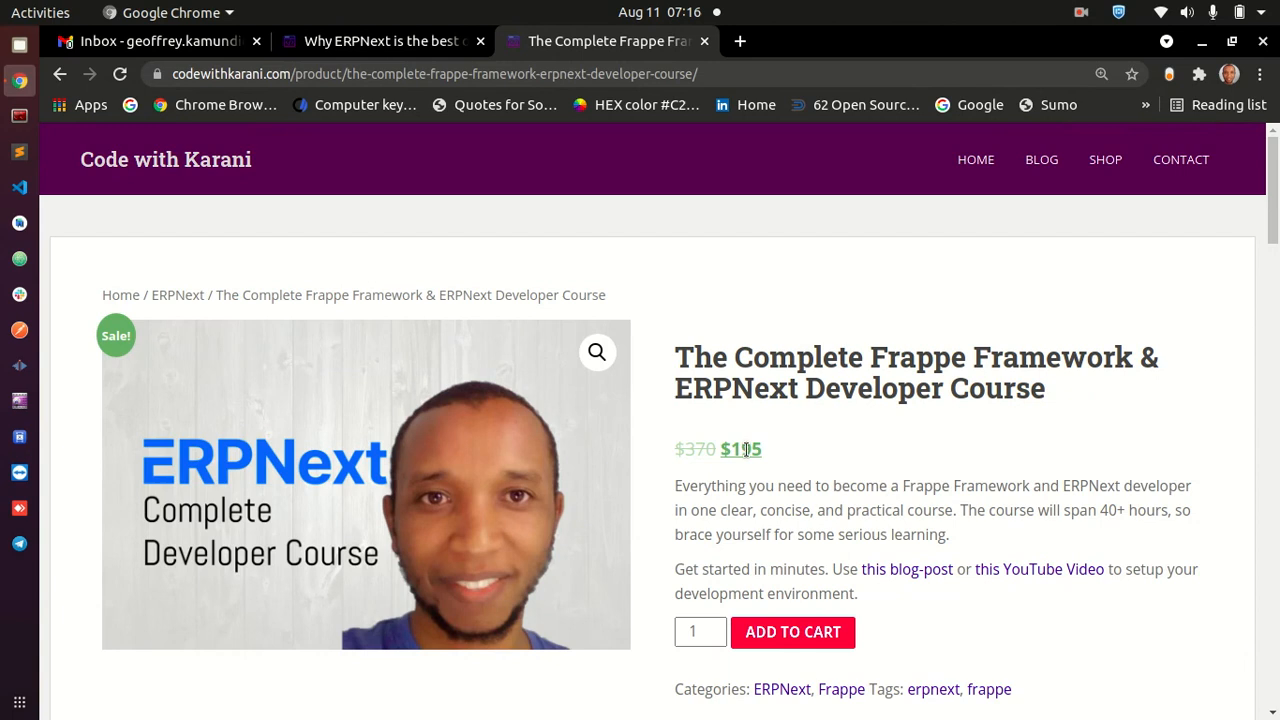
{"action": "mouse_move", "coordinate": [844, 469]}
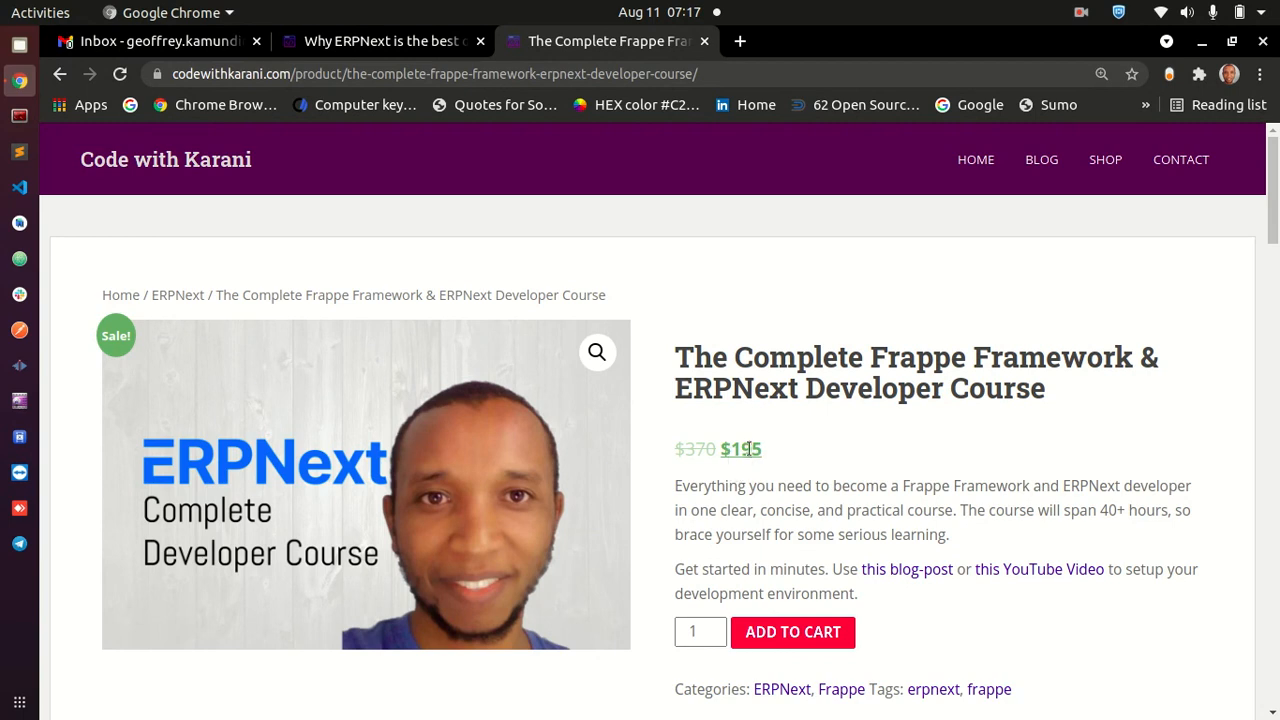
{"action": "mouse_move", "coordinate": [792, 632]}
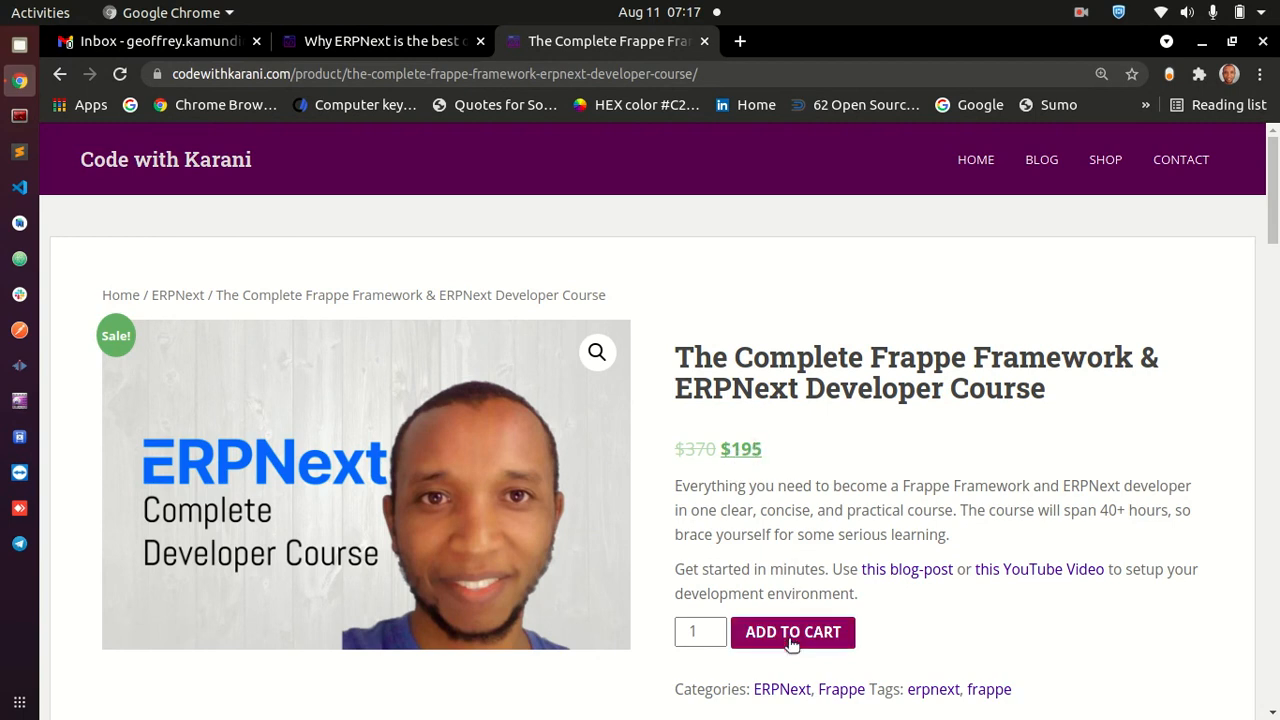
{"action": "left_click", "coordinate": [792, 632]}
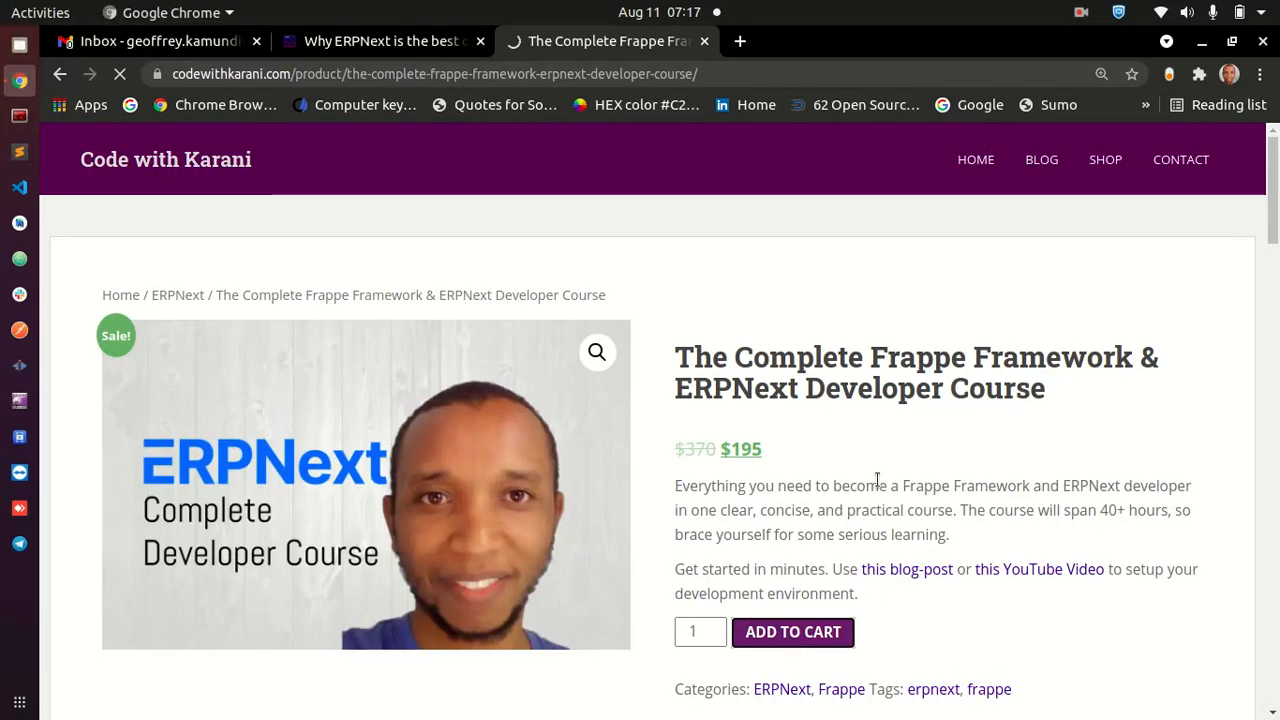
{"action": "left_click", "coordinate": [792, 632]}
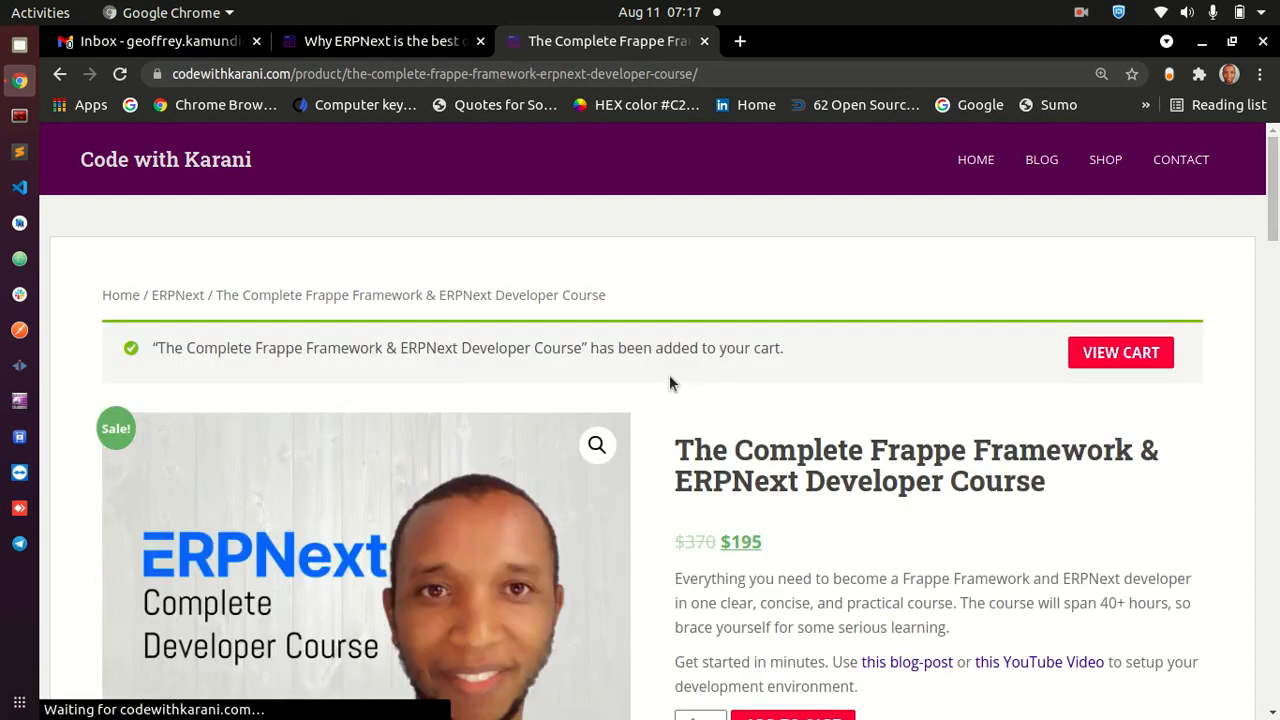
{"action": "left_click", "coordinate": [1120, 352]}
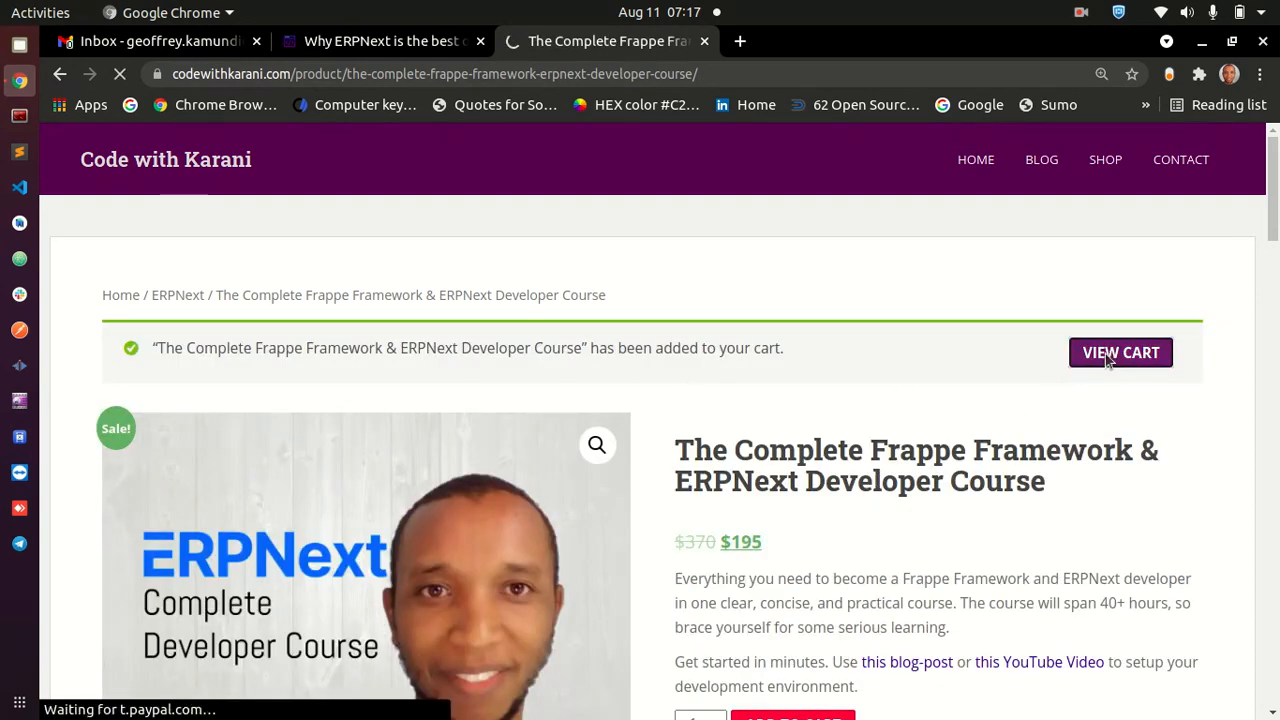
Apply coupon karani2021 in the cart, dropping the course total from $195 to $100.
{"action": "left_click", "coordinate": [1120, 352]}
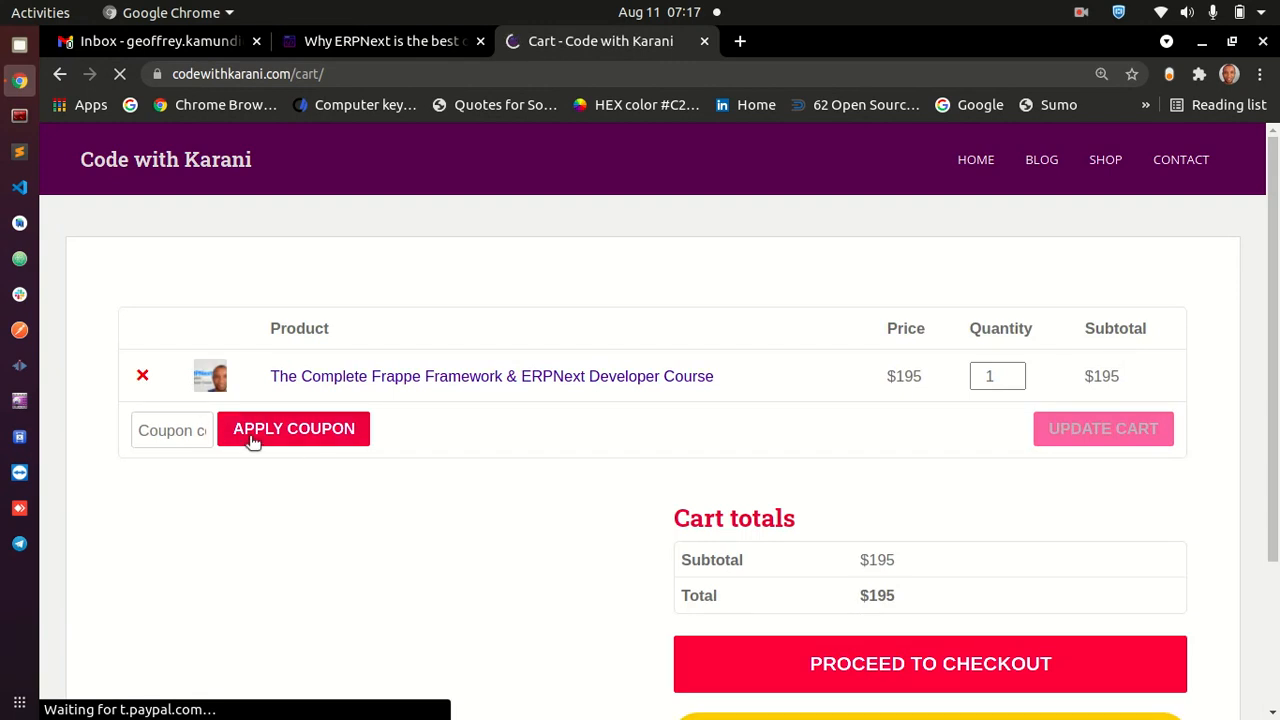
{"action": "left_click", "coordinate": [170, 429]}
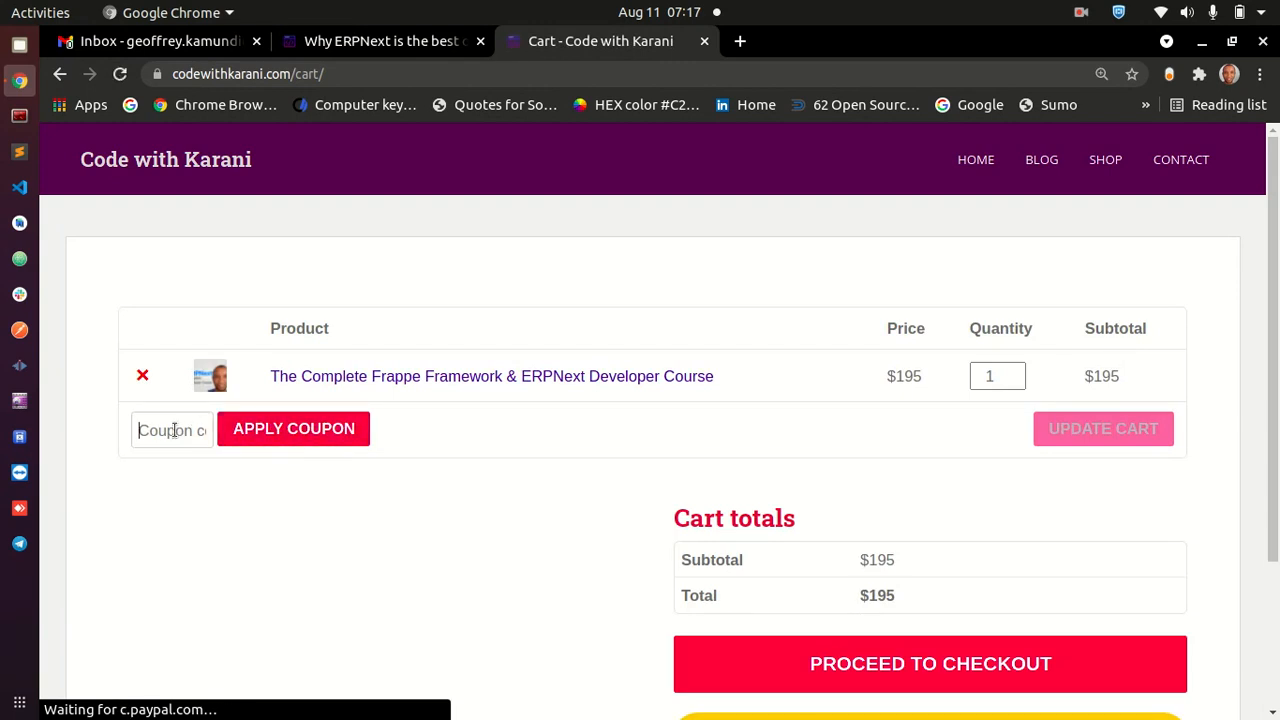
{"action": "type", "text": "karani2021"}
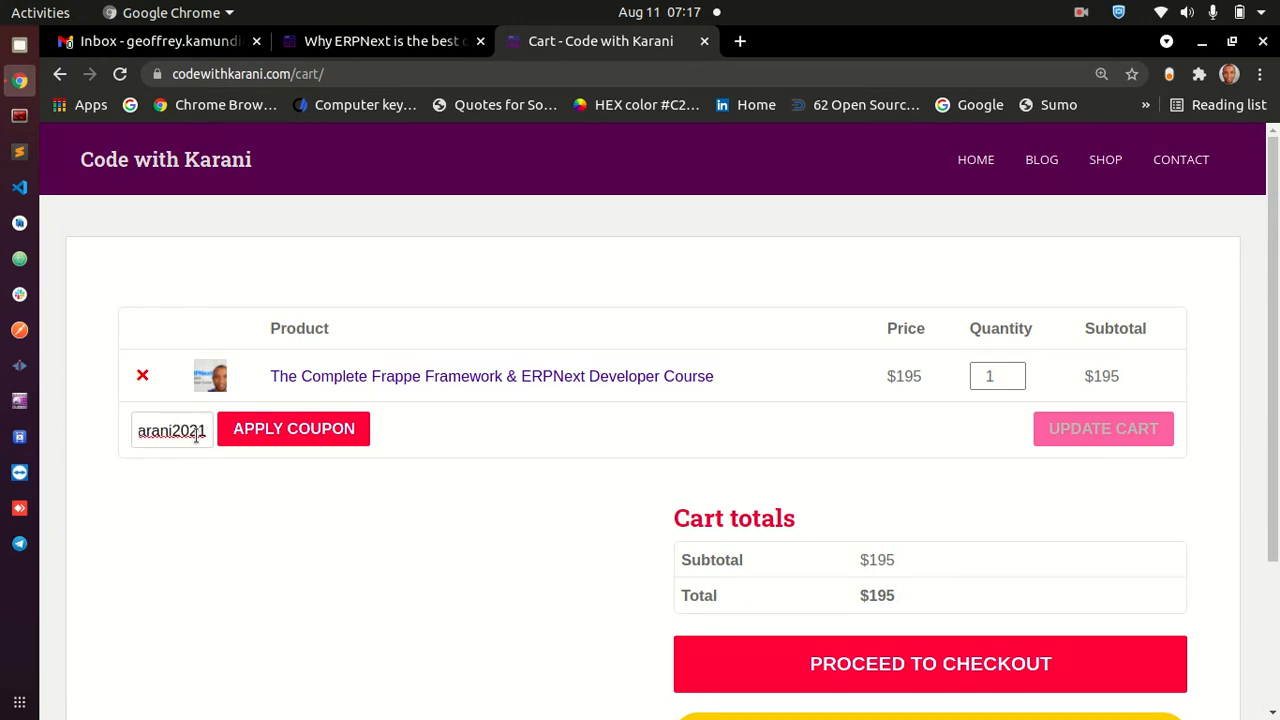
{"action": "left_click", "coordinate": [293, 428]}
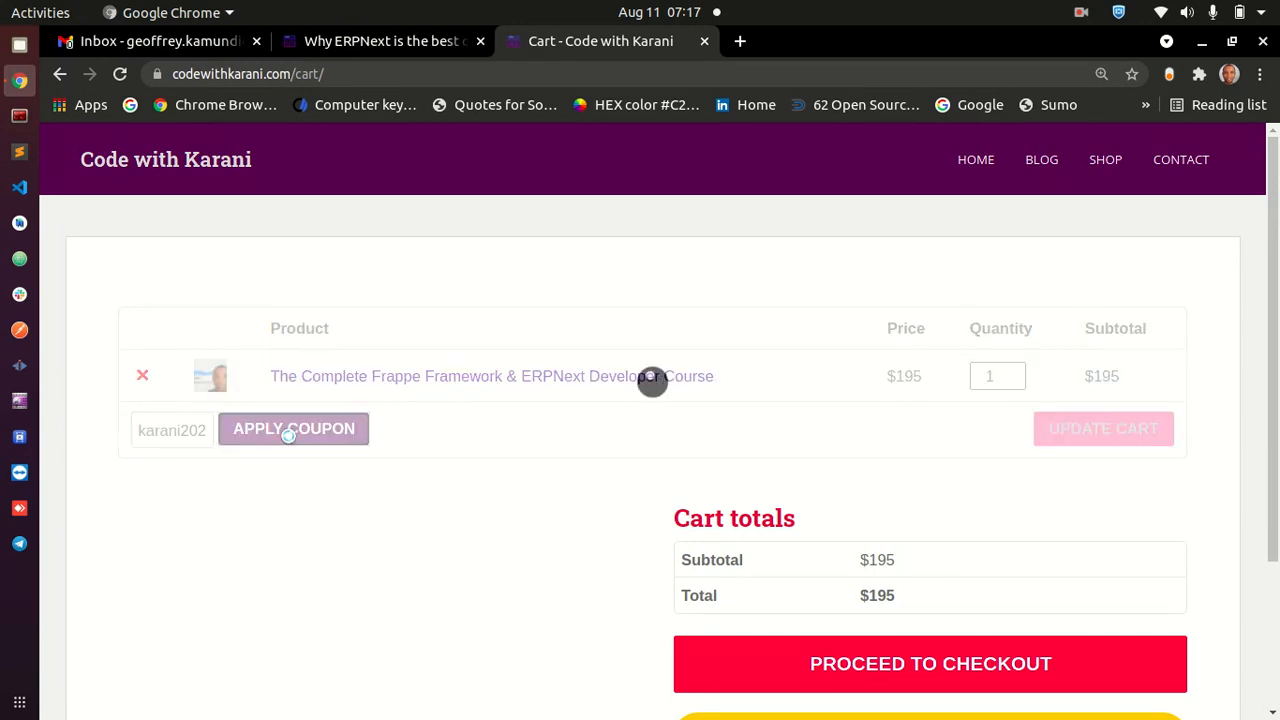
{"action": "left_click", "coordinate": [293, 428]}
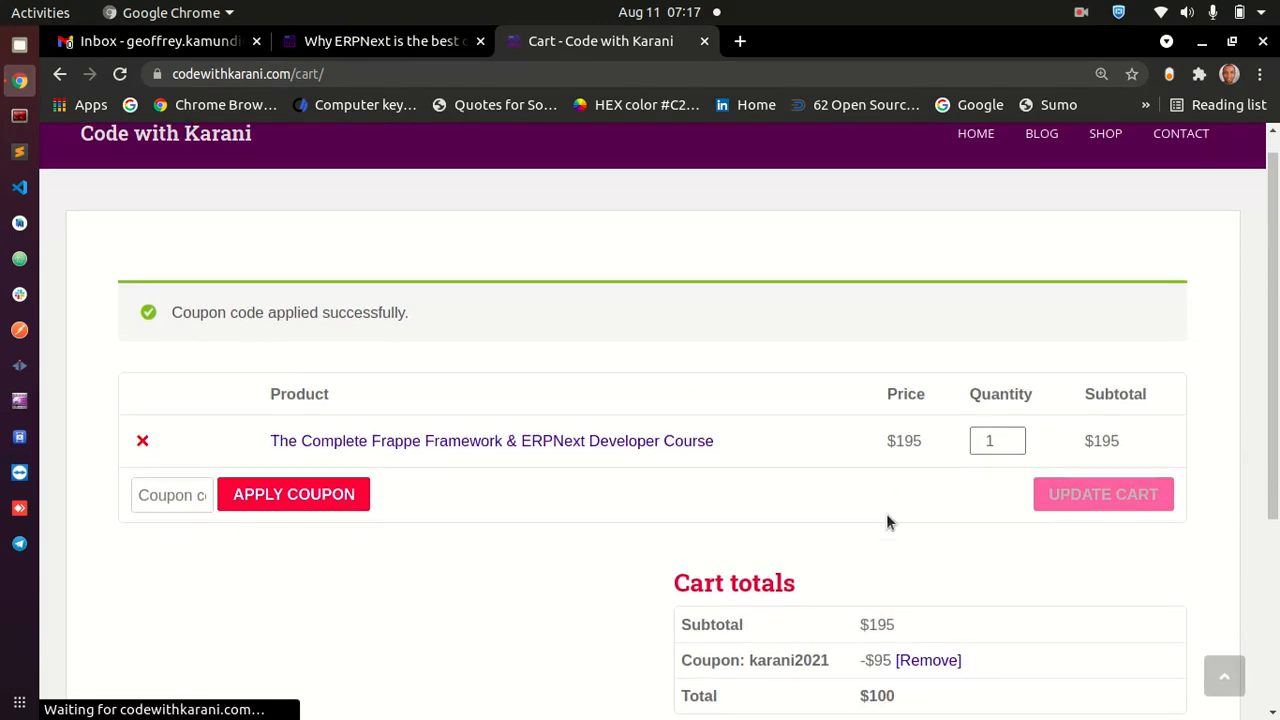
{"action": "scroll", "scroll_direction": "down", "scroll_amount": 3}
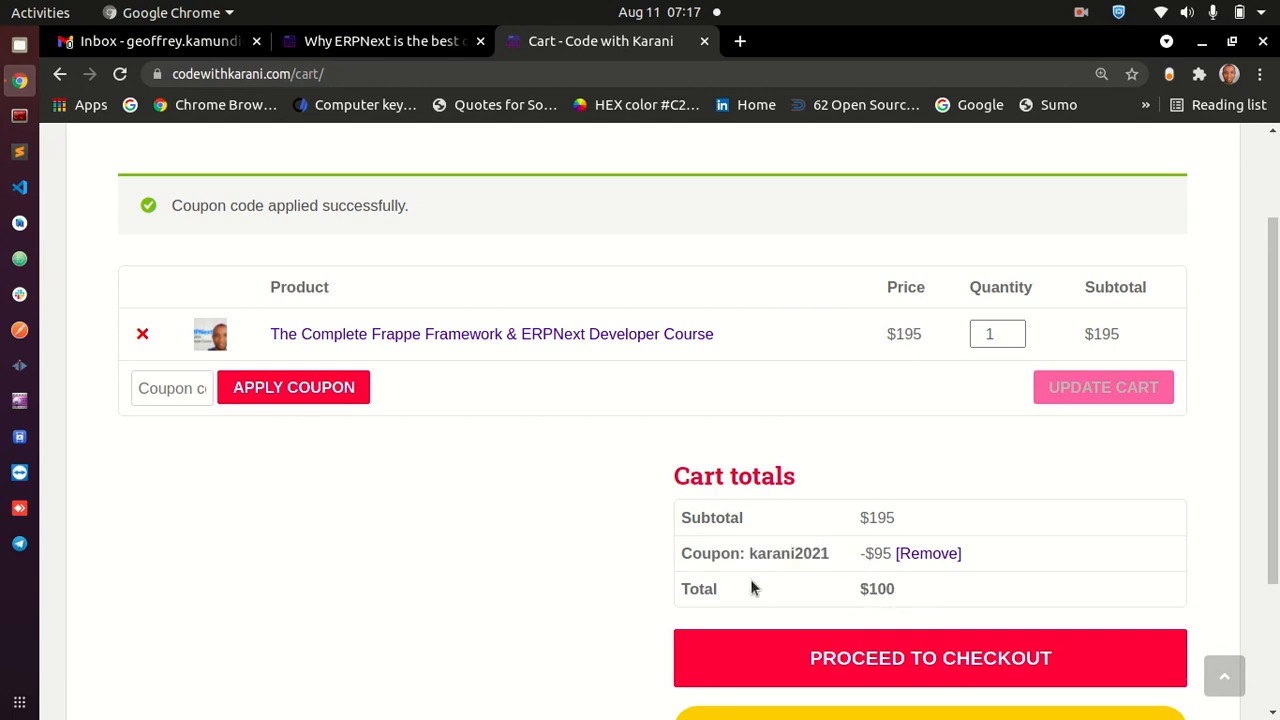
{"action": "mouse_move", "coordinate": [605, 350]}
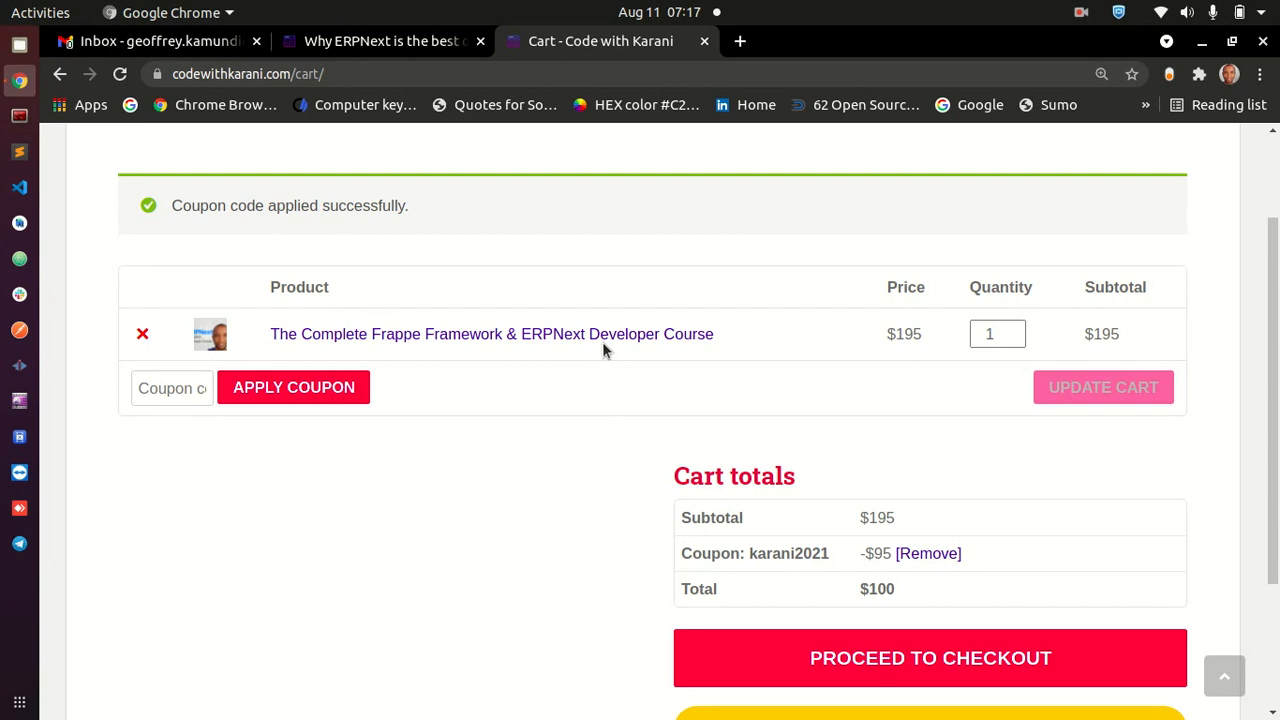
{"action": "mouse_move", "coordinate": [465, 260]}
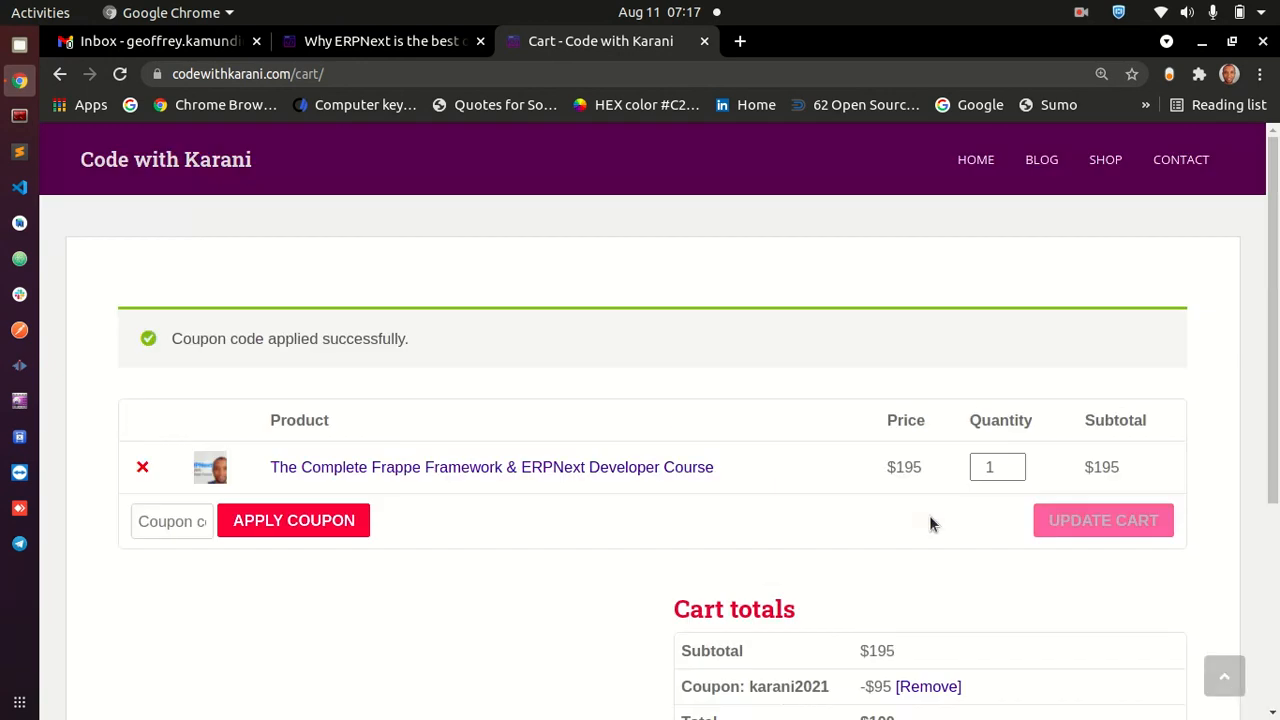
{"action": "mouse_move", "coordinate": [291, 72]}
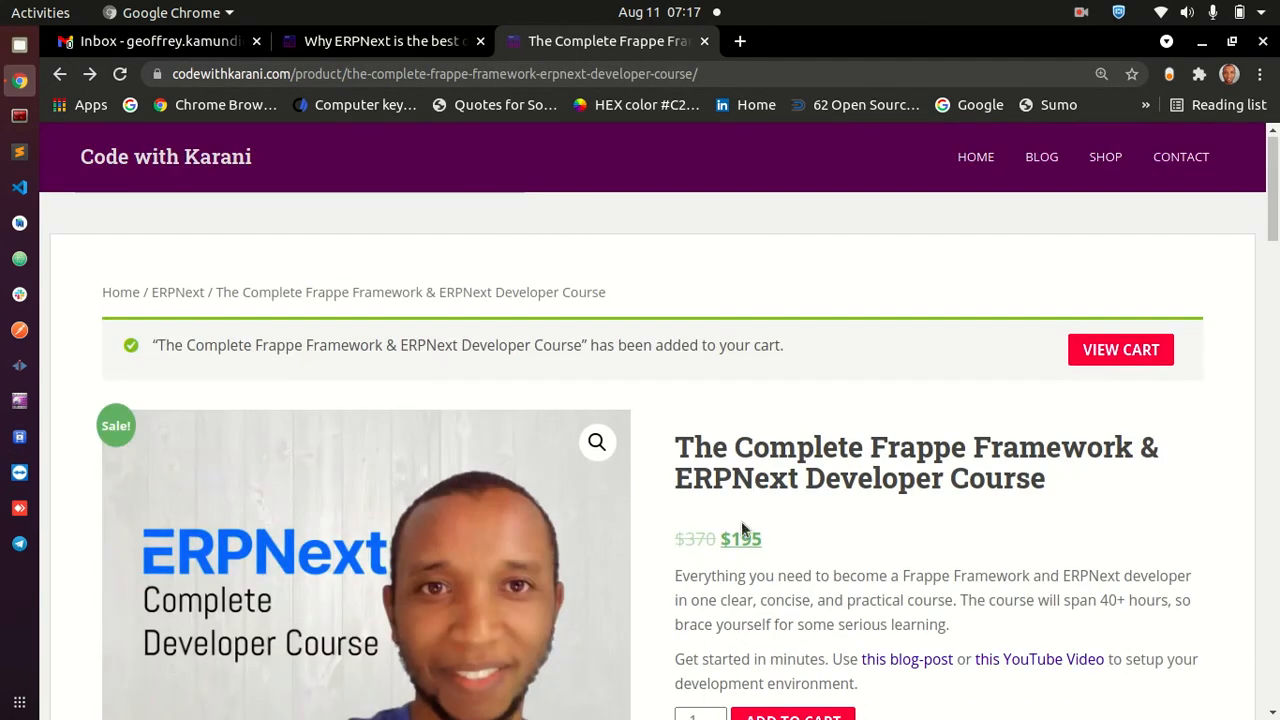
Scroll through the course Description and its beginner and advanced Course Outline.
{"action": "scroll", "scroll_direction": "down", "scroll_amount": 3}
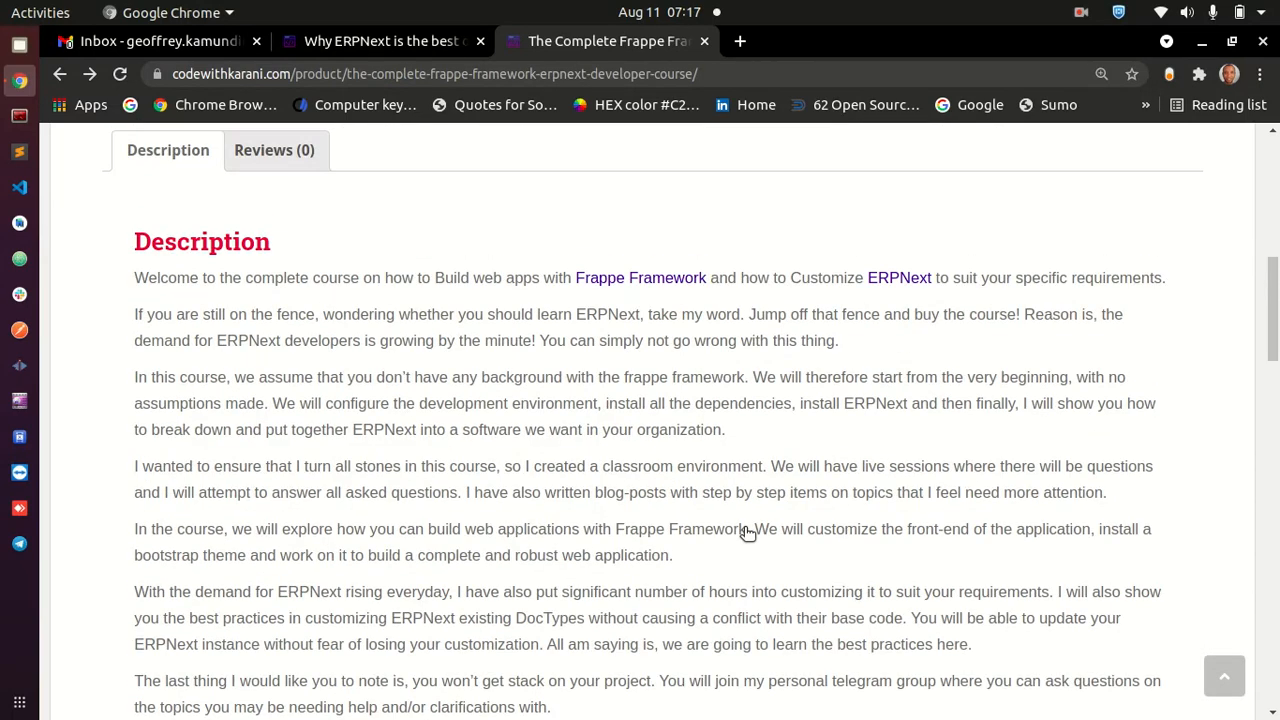
{"action": "scroll", "scroll_direction": "down", "scroll_amount": 3}
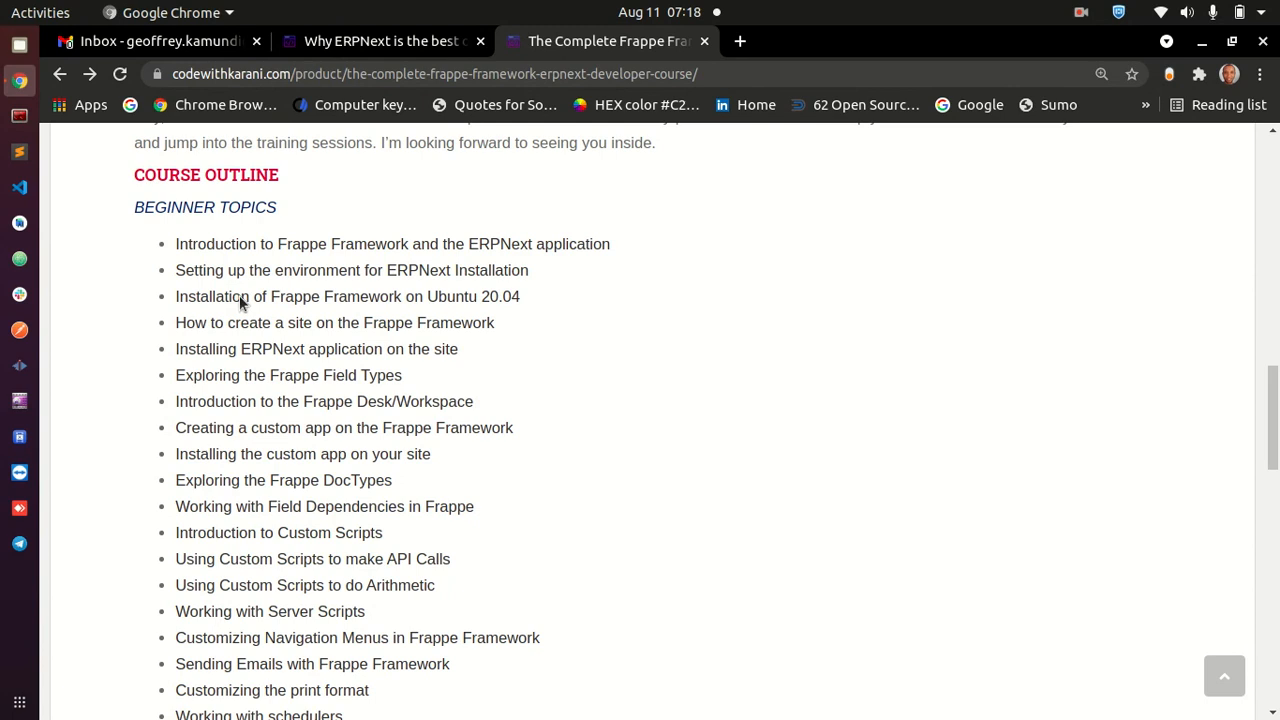
{"action": "scroll", "scroll_direction": "down", "scroll_amount": 3}
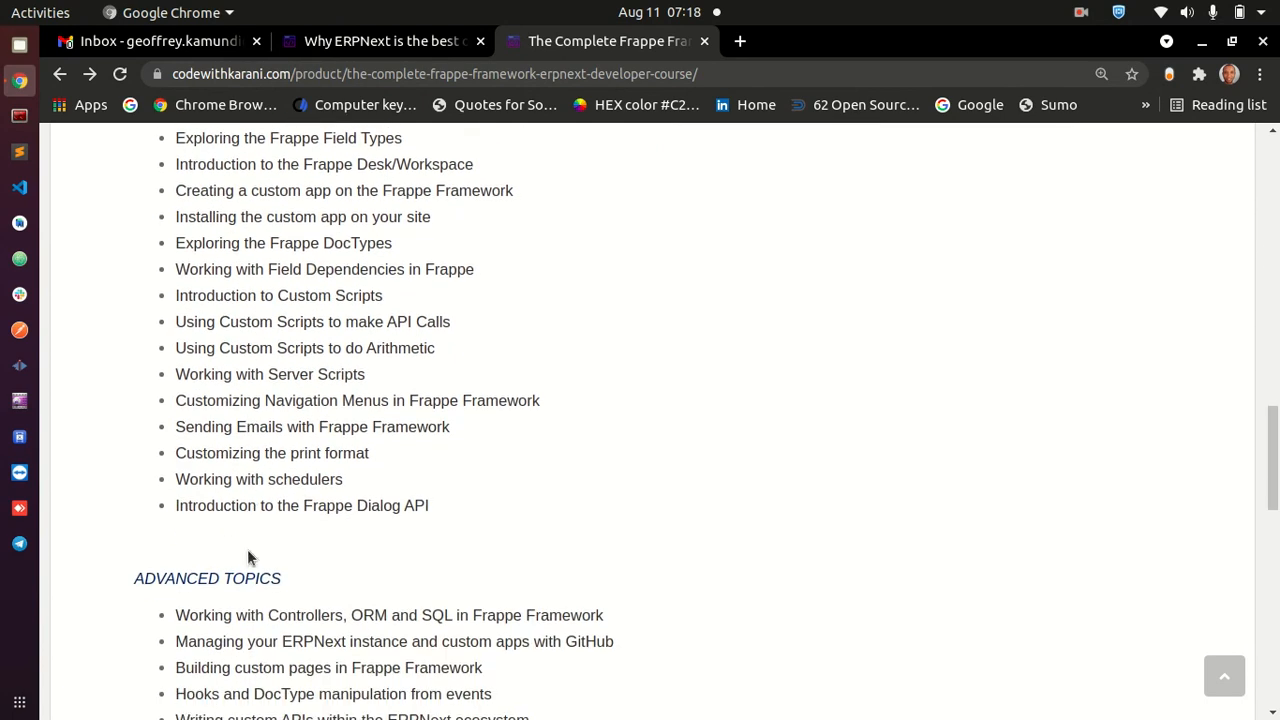
{"action": "scroll", "scroll_direction": "down", "scroll_amount": 3}
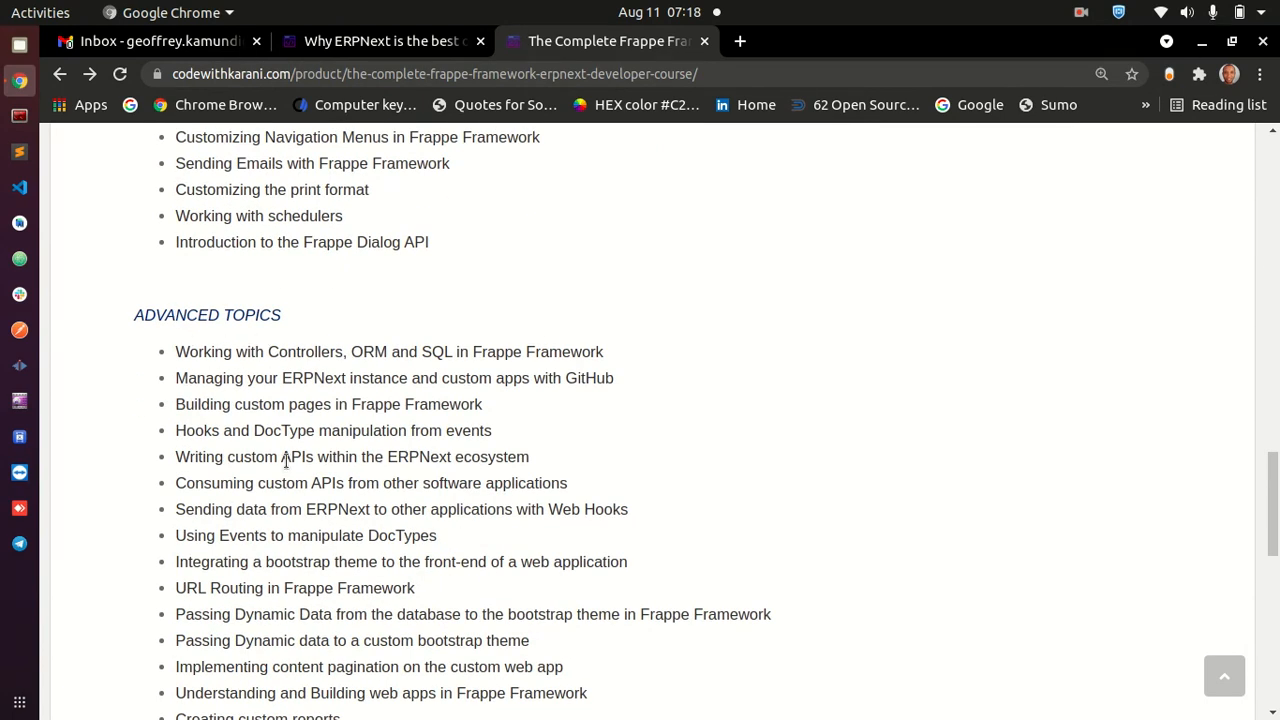
{"action": "scroll", "scroll_direction": "down", "scroll_amount": 3}
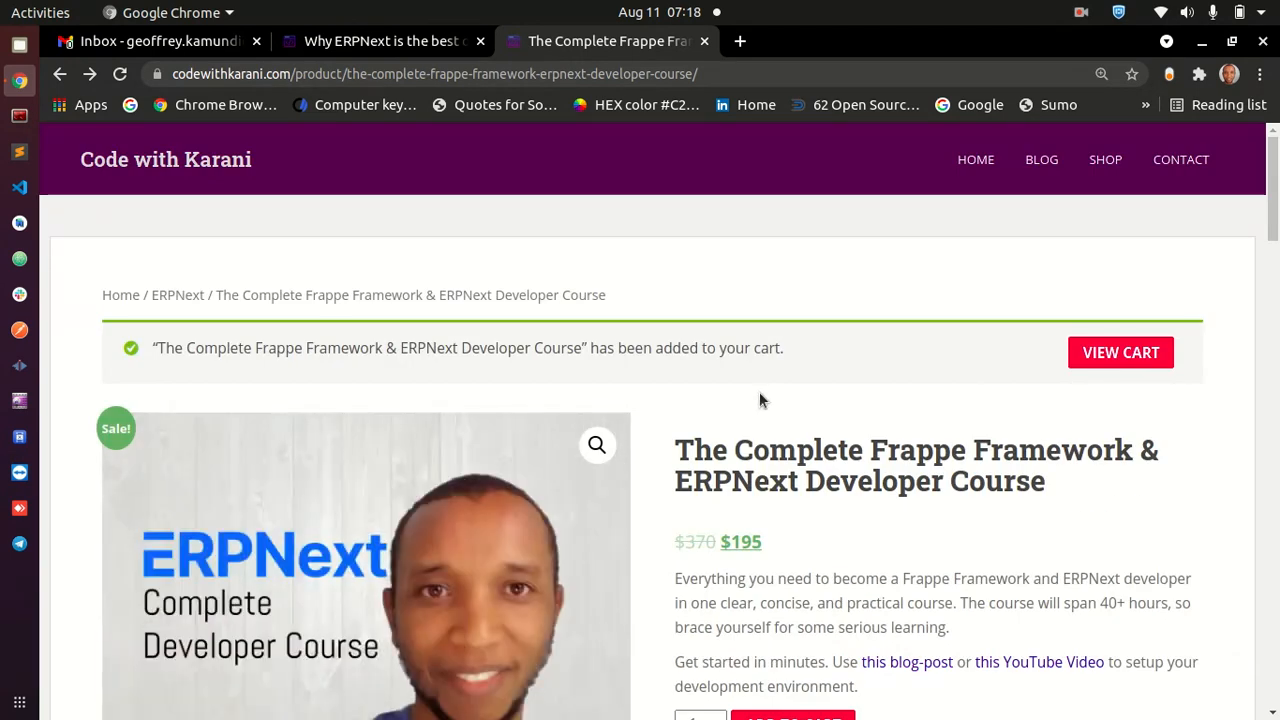
{"action": "mouse_move", "coordinate": [975, 392]}
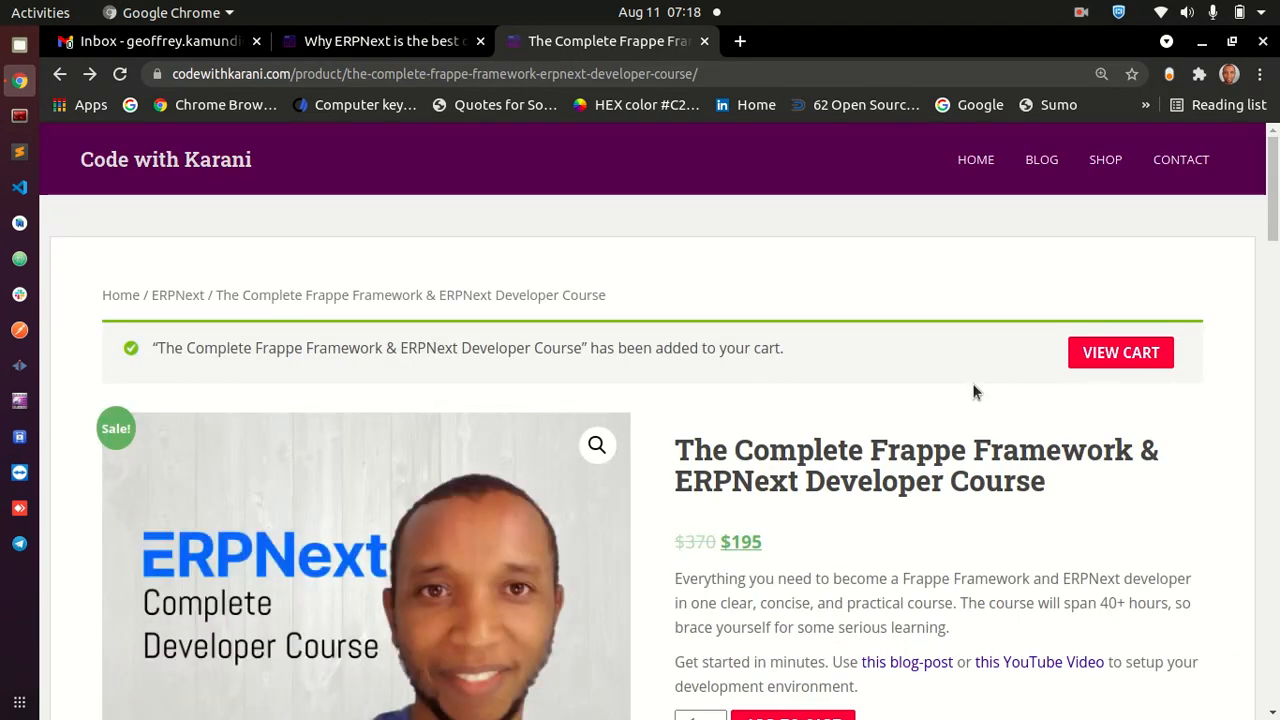
{"action": "mouse_move", "coordinate": [672, 338]}
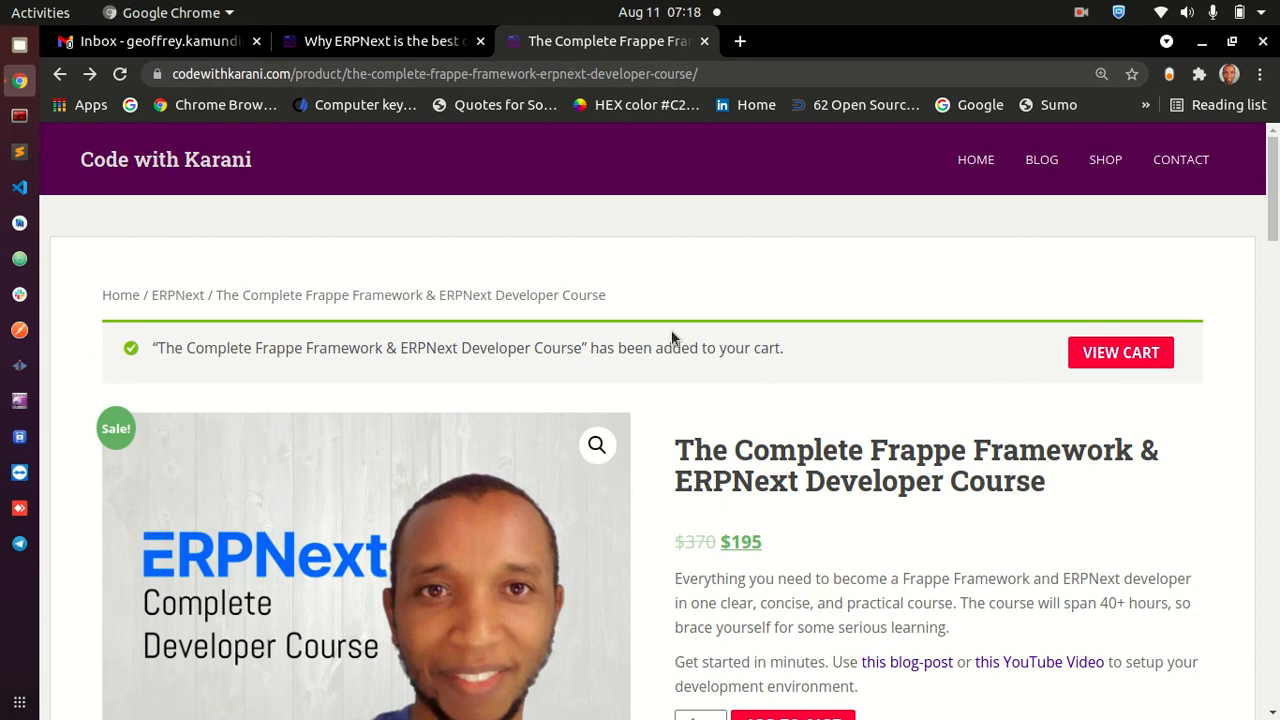